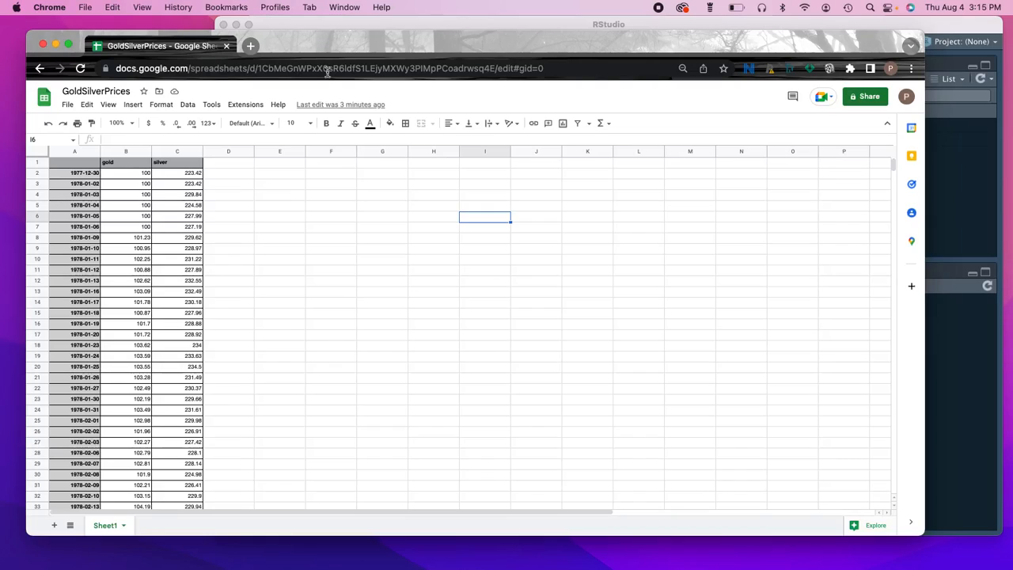
{"action": "mouse_move", "coordinate": [327, 326]}
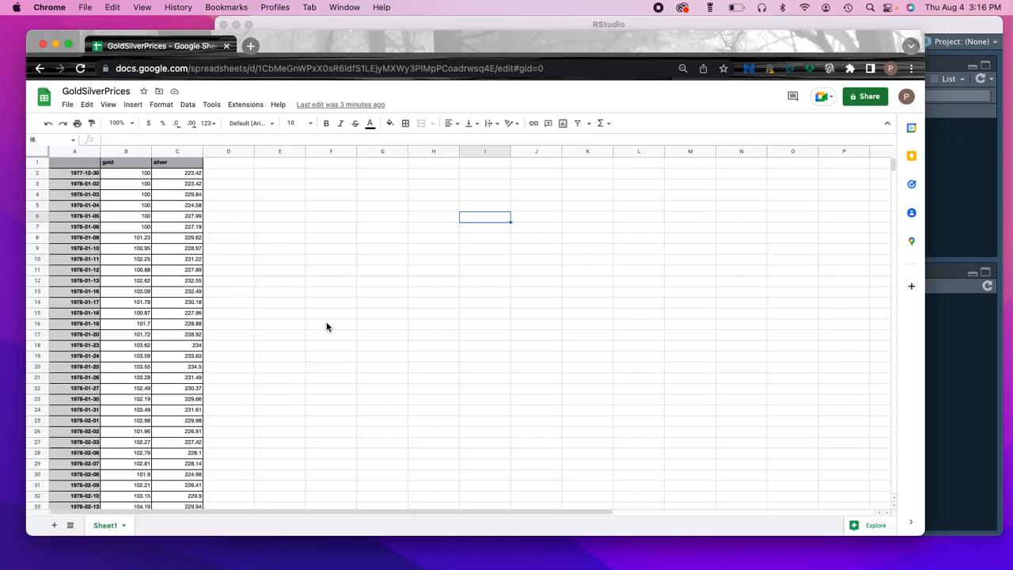
{"action": "mouse_move", "coordinate": [321, 326]}
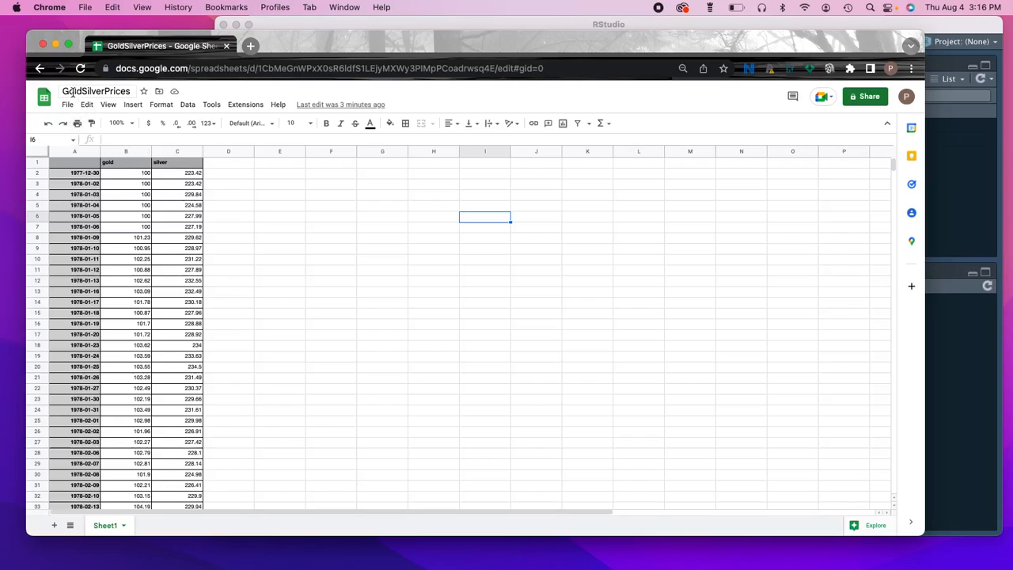
Download the GoldSilverPrices Google Sheet as Comma Separated Values (.csv) to Downloads.
{"action": "scroll", "scroll_direction": "down", "scroll_amount": 3}
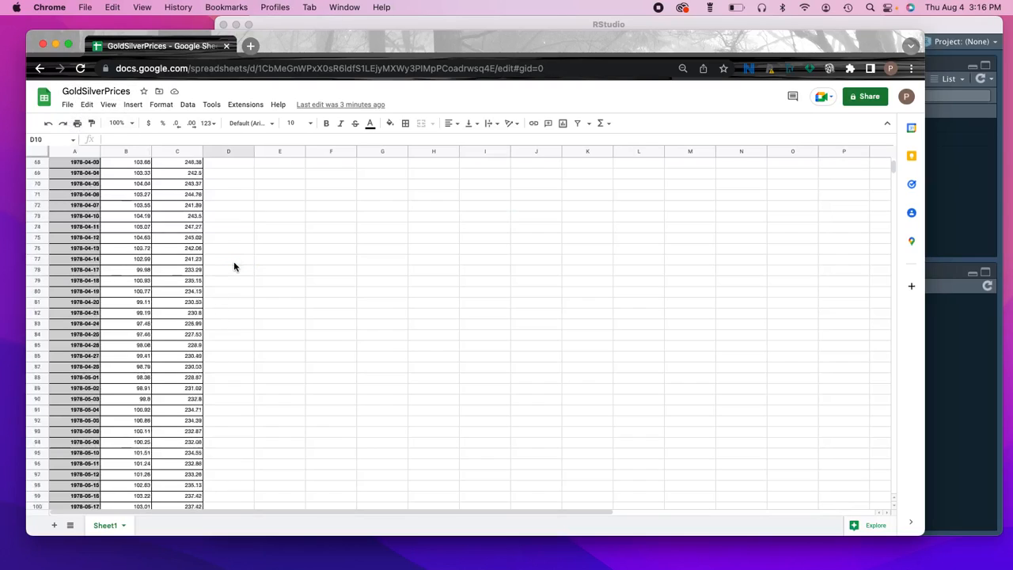
{"action": "scroll", "scroll_direction": "up", "scroll_amount": 3}
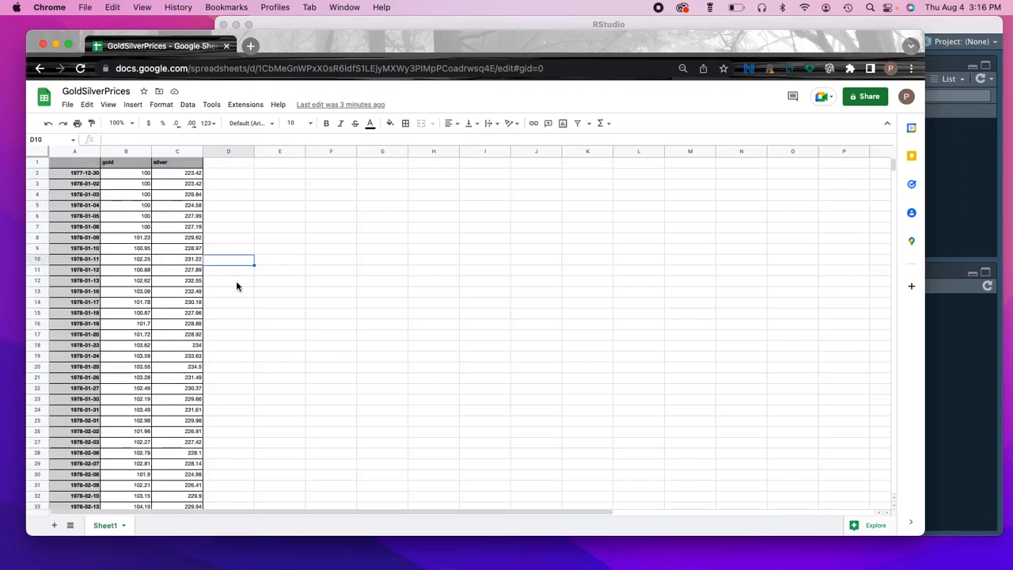
{"action": "left_click", "coordinate": [228, 215]}
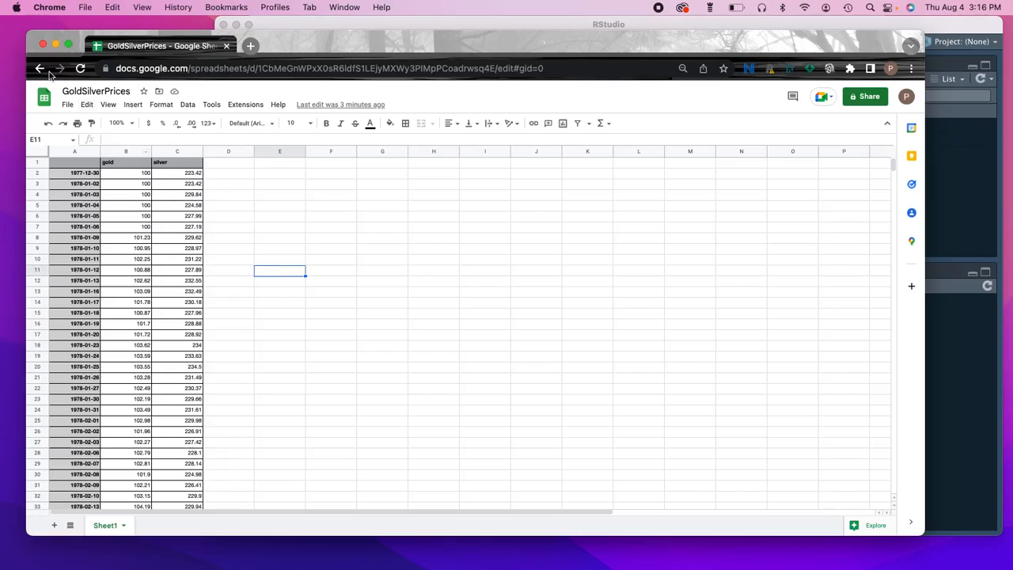
{"action": "left_click", "coordinate": [67, 103]}
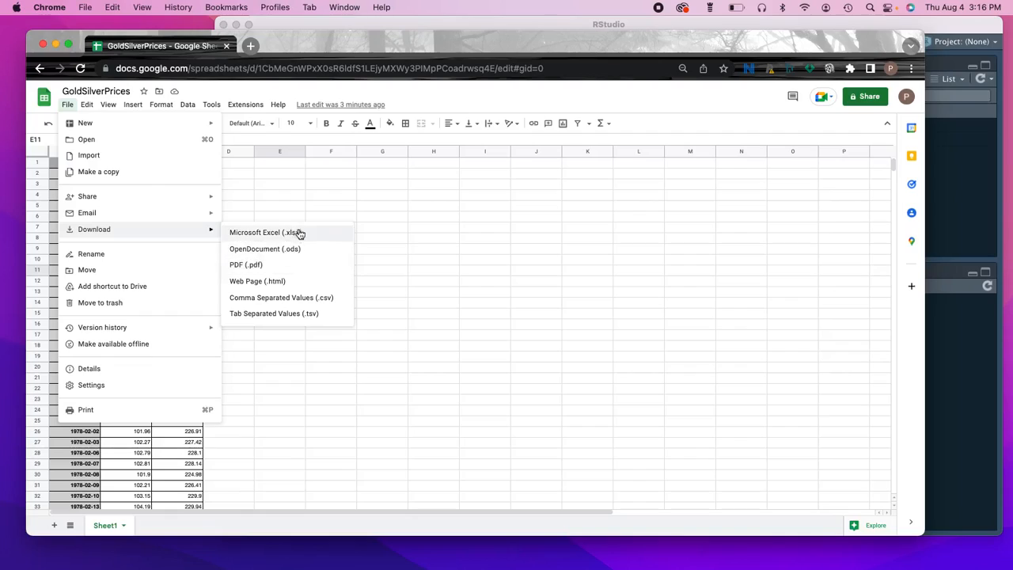
{"action": "mouse_move", "coordinate": [281, 297]}
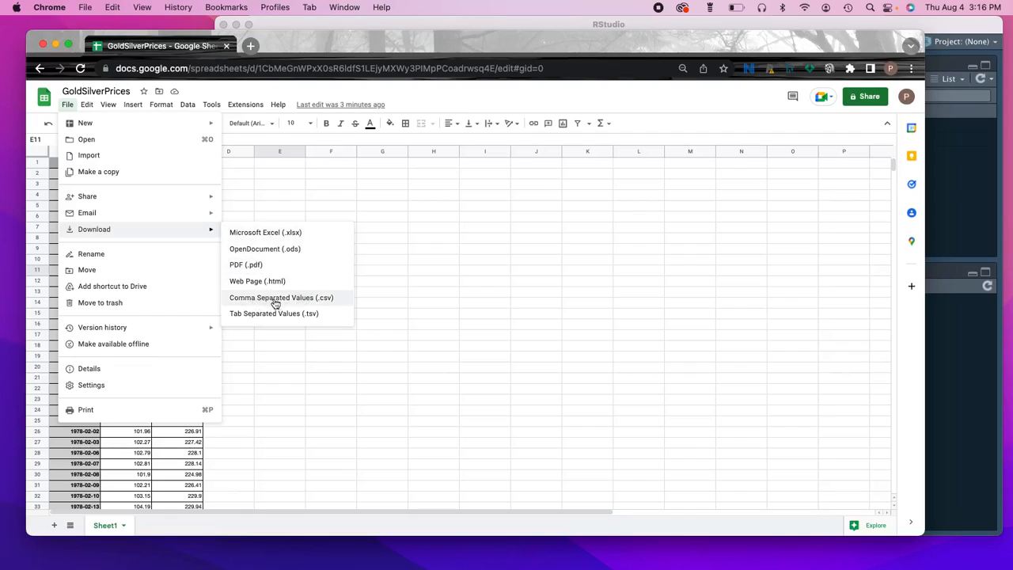
{"action": "left_click", "coordinate": [280, 297]}
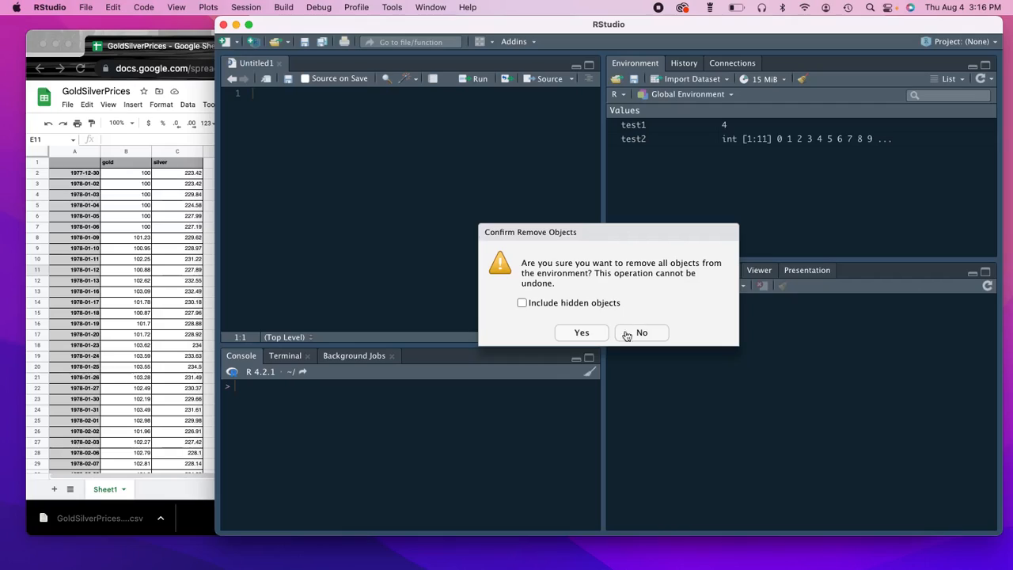
Confirm clearing all environment objects and start Import Dataset From Text (readr).
{"action": "left_click", "coordinate": [581, 333]}
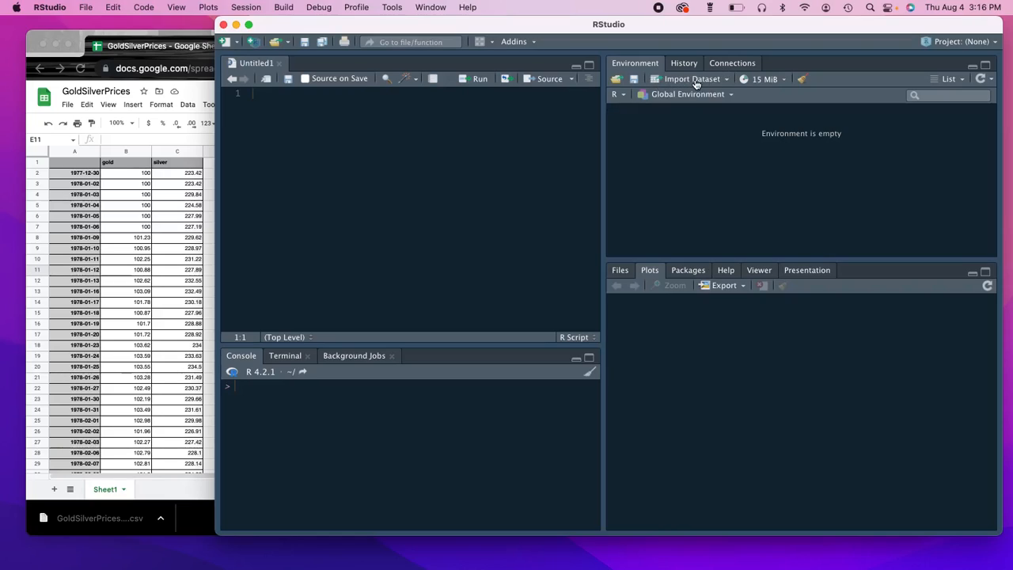
{"action": "left_click", "coordinate": [692, 78]}
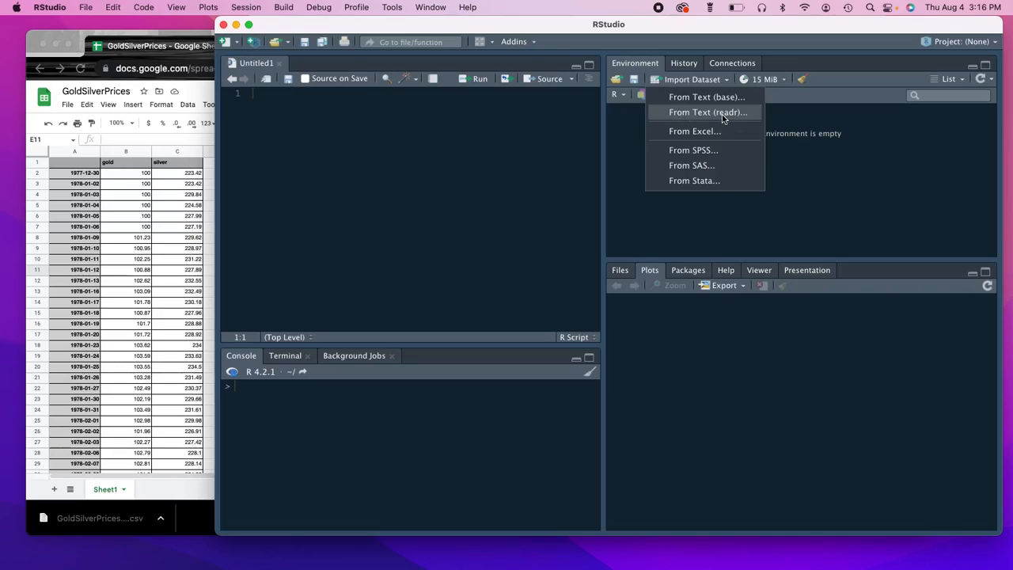
{"action": "left_click", "coordinate": [707, 112]}
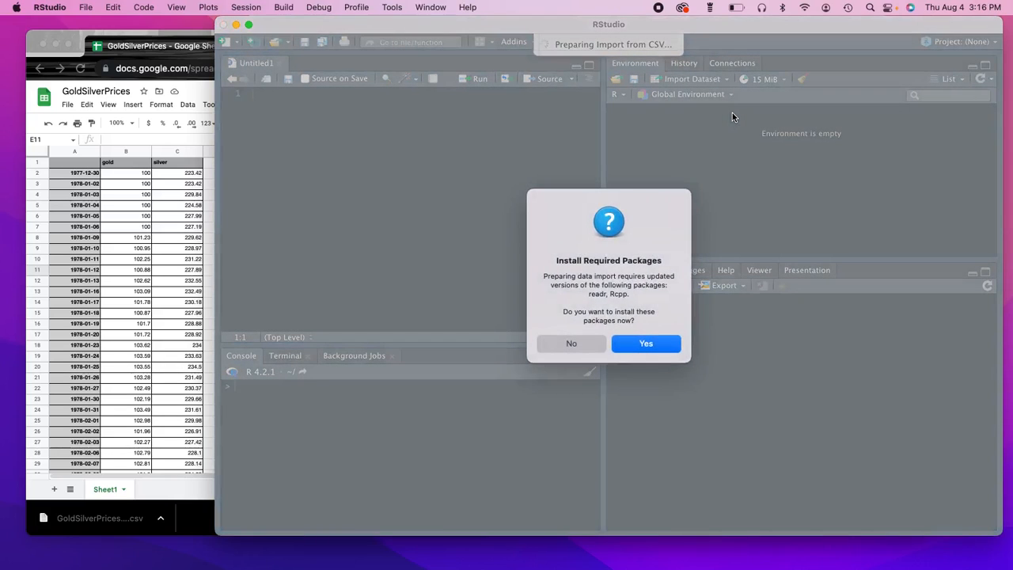
{"action": "mouse_move", "coordinate": [577, 257]}
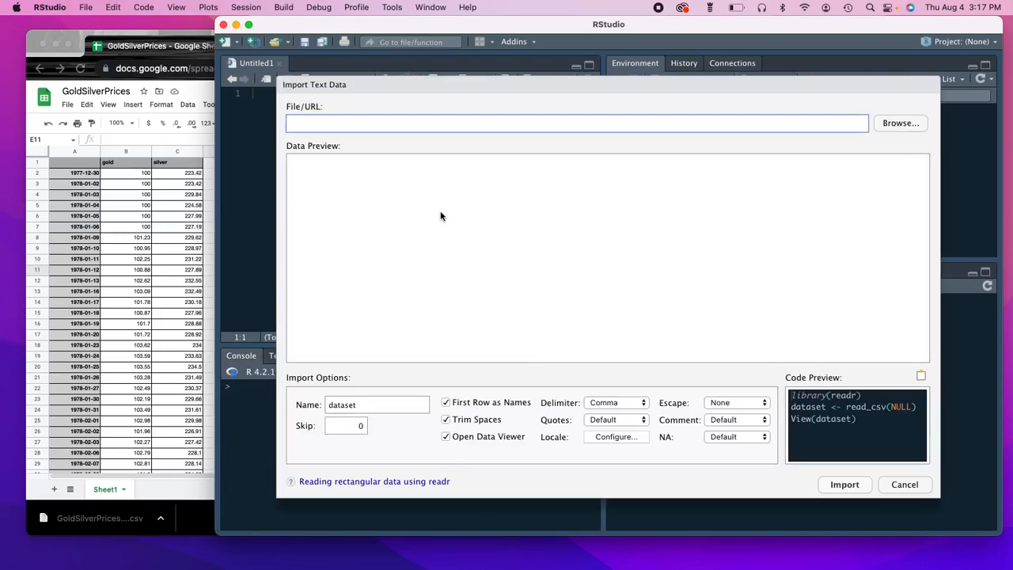
Browse to Downloads and load GoldSilverPrices - Sheet1.csv into the import preview.
{"action": "left_click", "coordinate": [576, 123]}
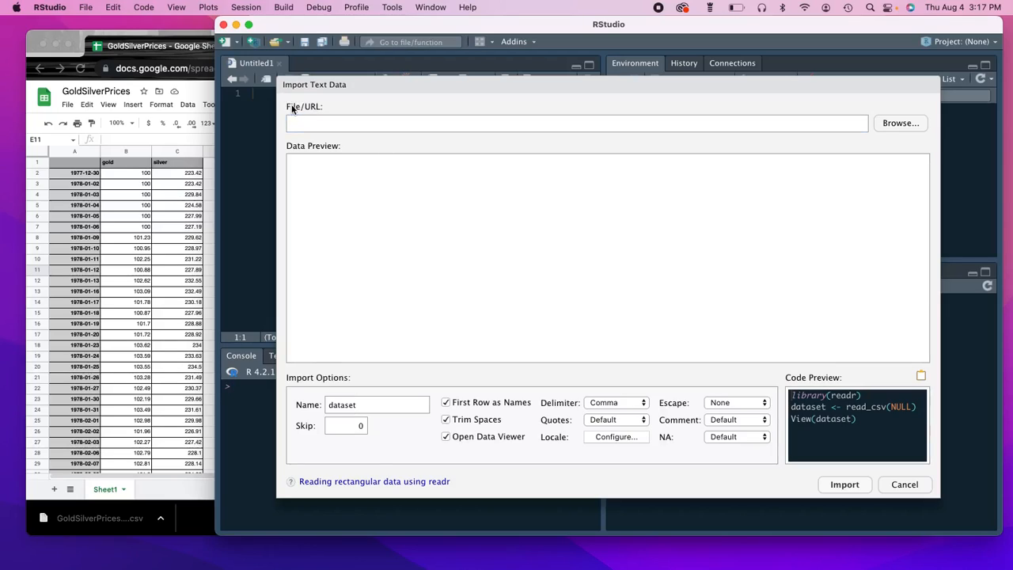
{"action": "left_click", "coordinate": [577, 123]}
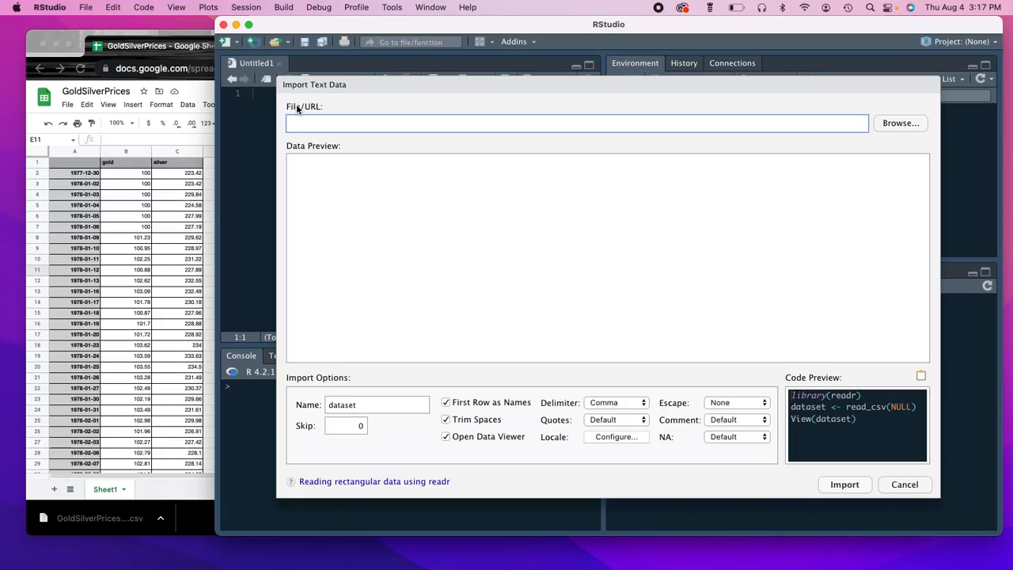
{"action": "mouse_move", "coordinate": [311, 108]}
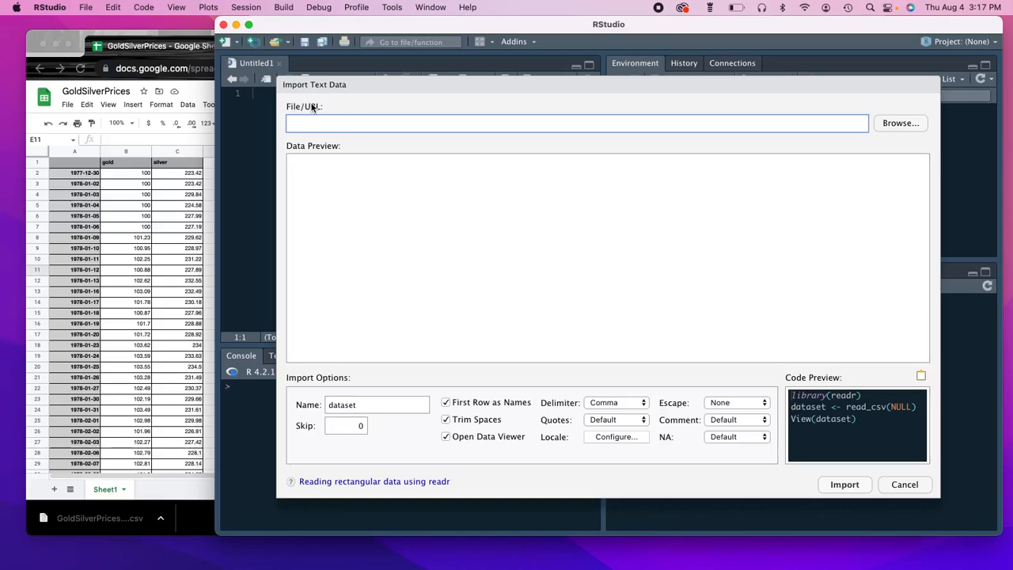
{"action": "mouse_move", "coordinate": [958, 160]}
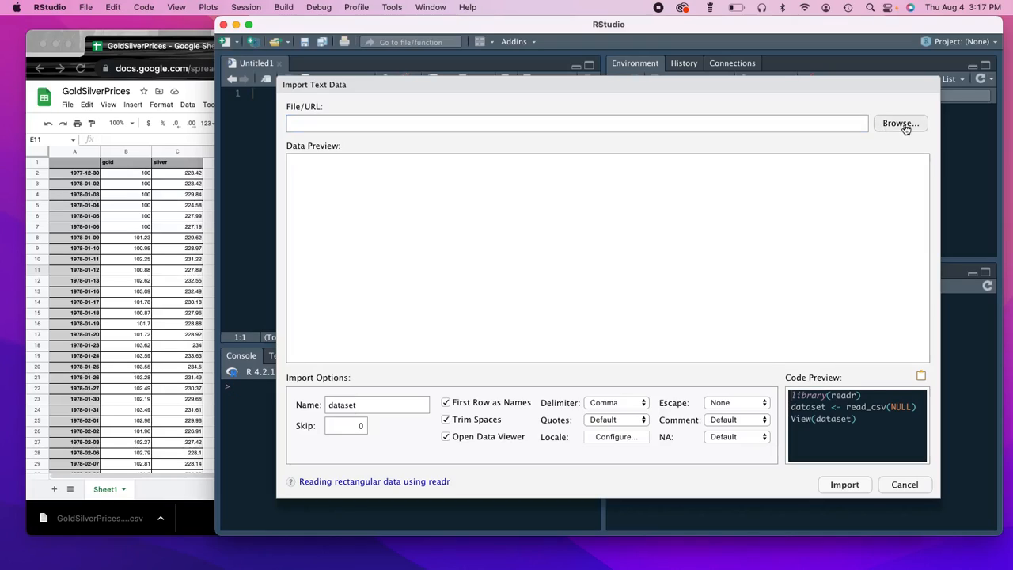
{"action": "left_click", "coordinate": [901, 123]}
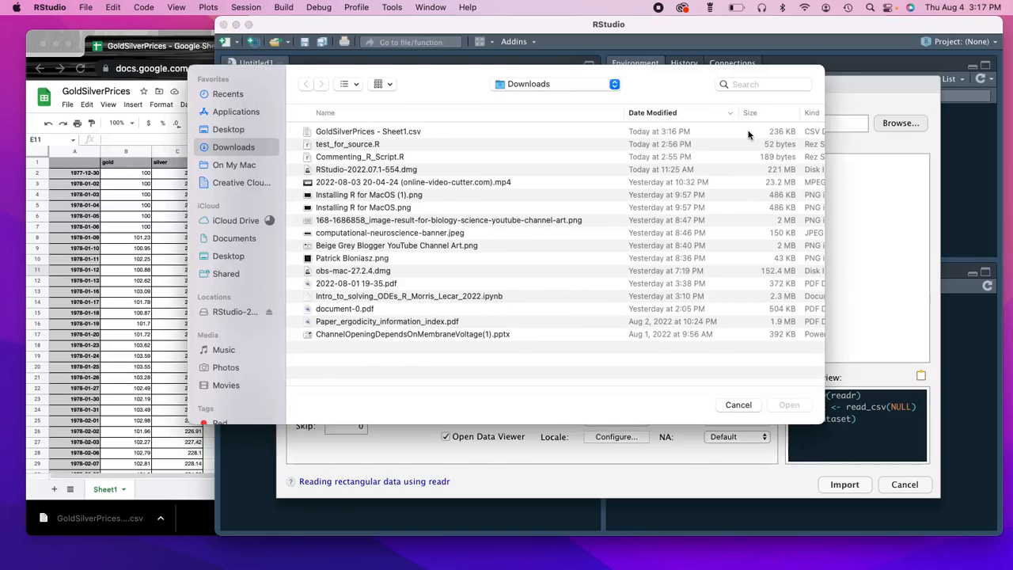
{"action": "mouse_move", "coordinate": [453, 144]}
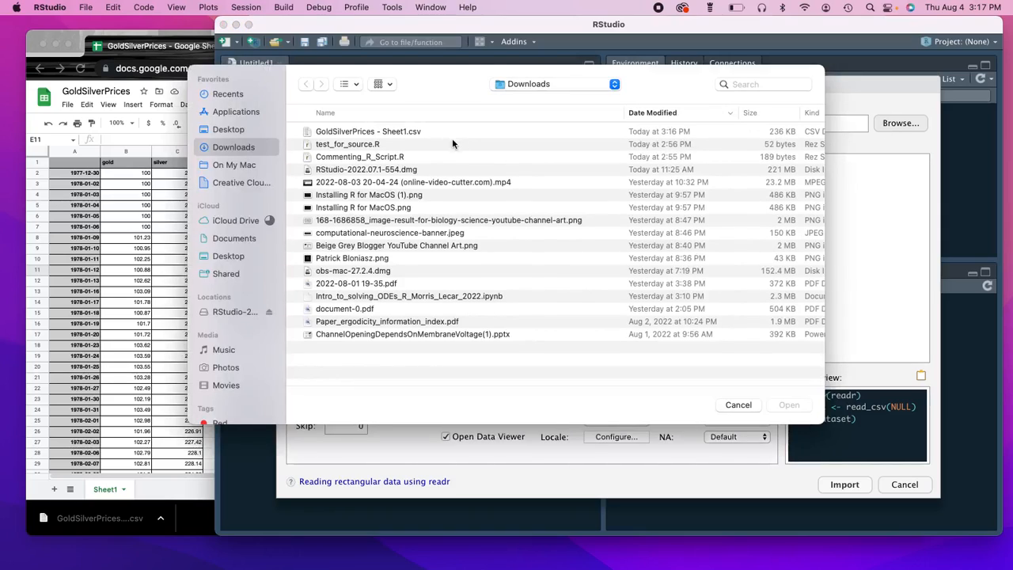
{"action": "left_click", "coordinate": [368, 131]}
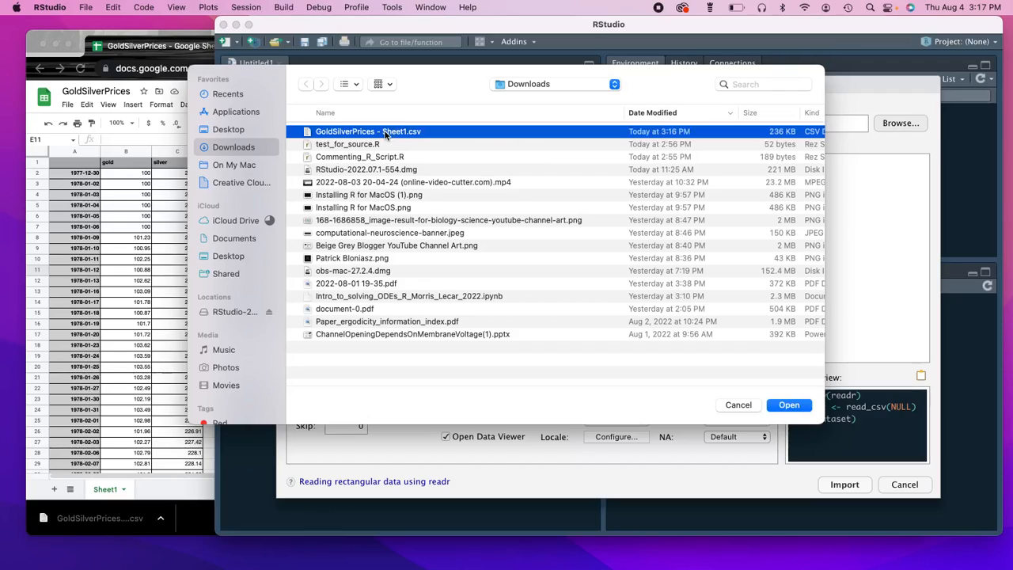
{"action": "mouse_move", "coordinate": [419, 141]}
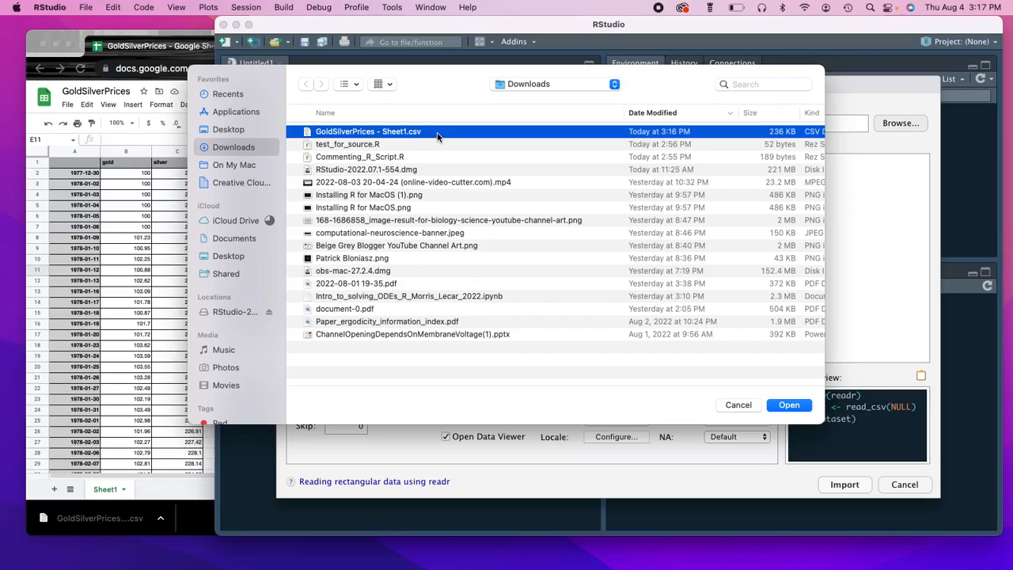
{"action": "left_click", "coordinate": [788, 404]}
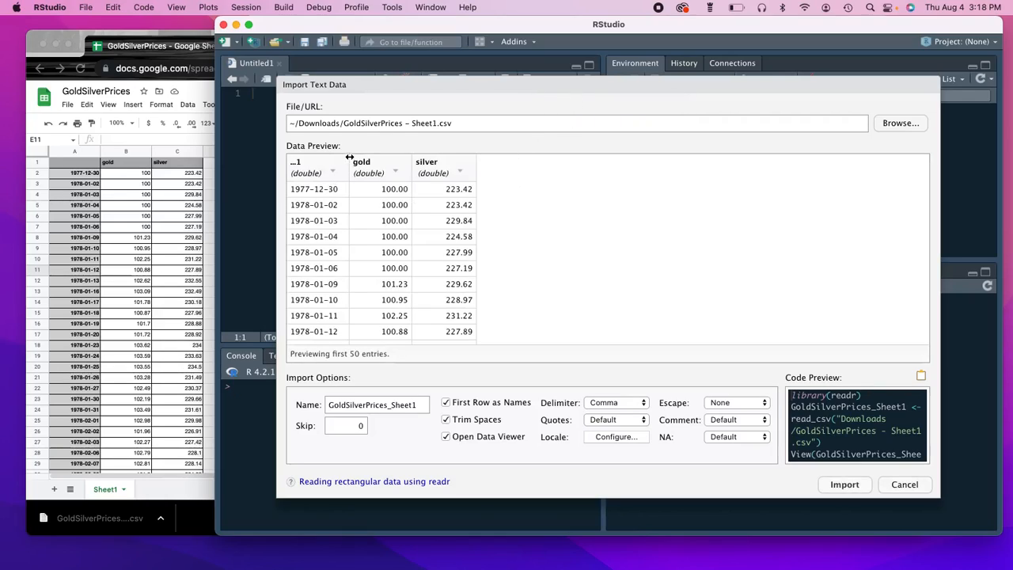
Scroll through the preview of the first 50 GoldSilverPrices rows and readr code.
{"action": "scroll", "scroll_direction": "down", "scroll_amount": 3}
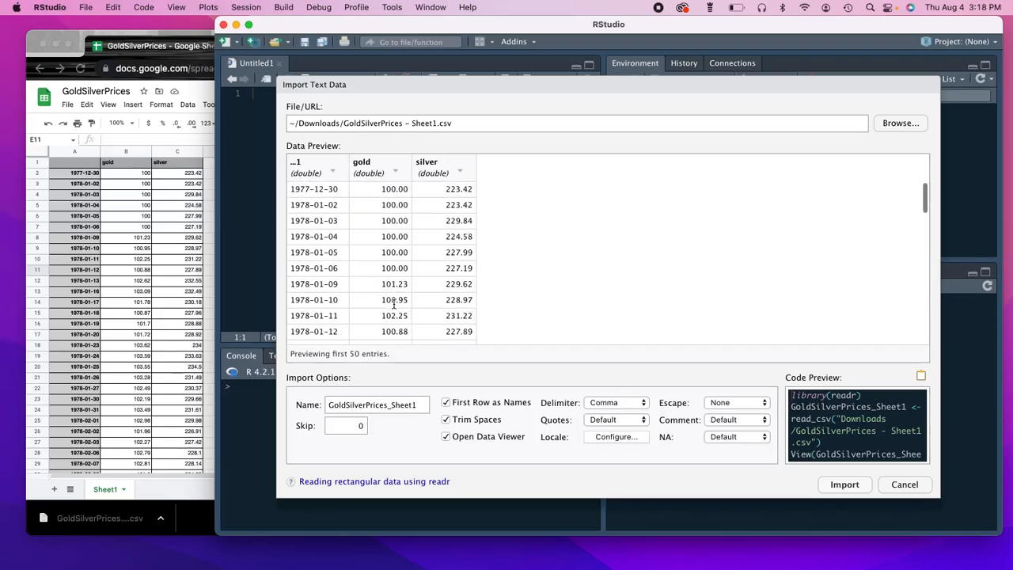
{"action": "mouse_move", "coordinate": [522, 262]}
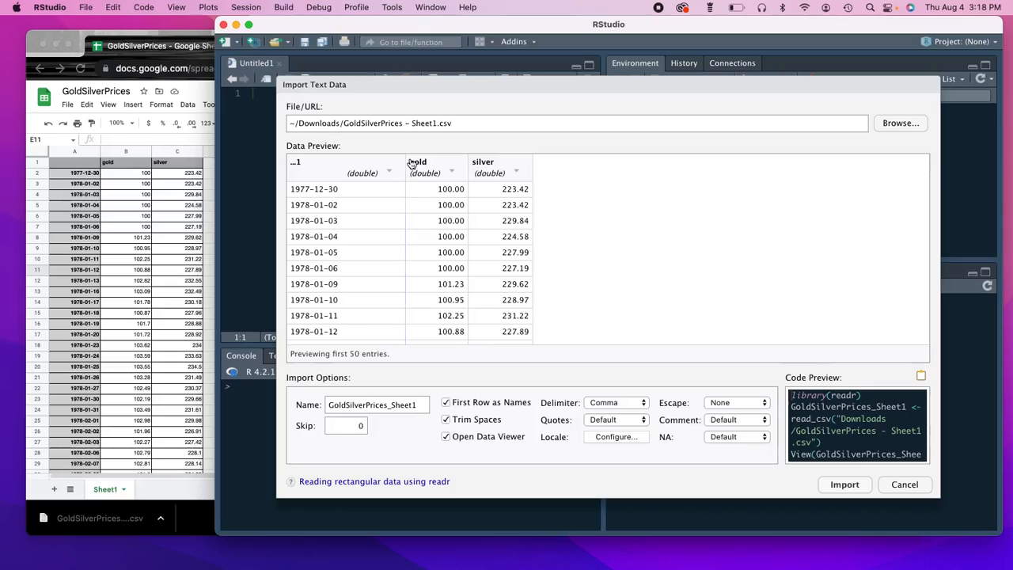
{"action": "mouse_move", "coordinate": [324, 87]}
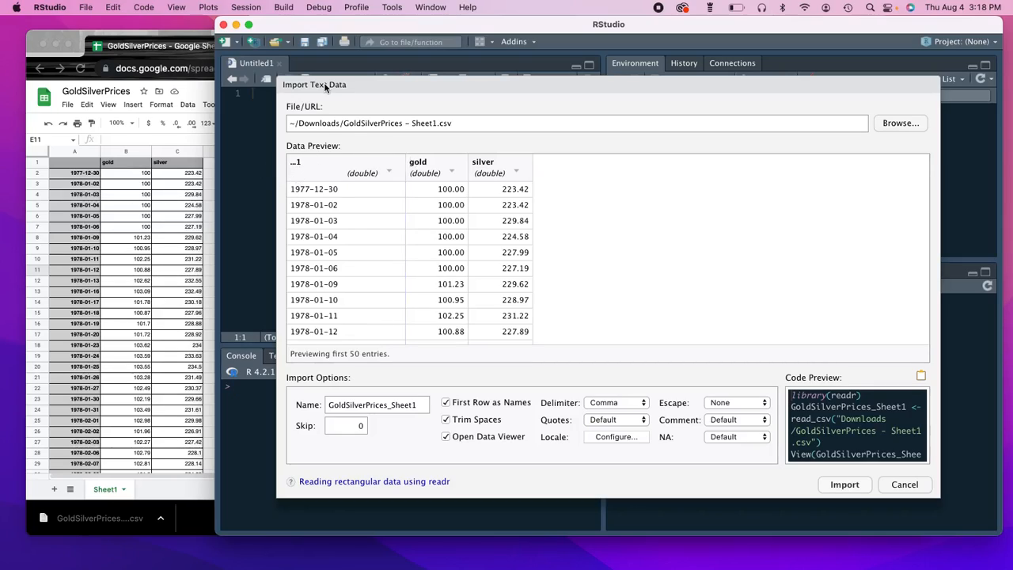
{"action": "mouse_move", "coordinate": [374, 28]}
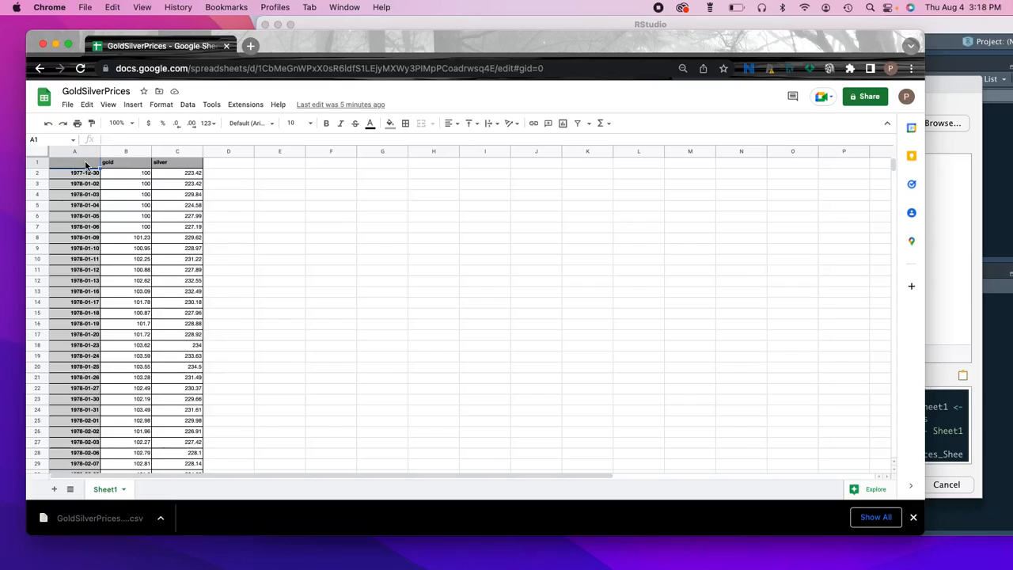
{"action": "mouse_move", "coordinate": [301, 113]}
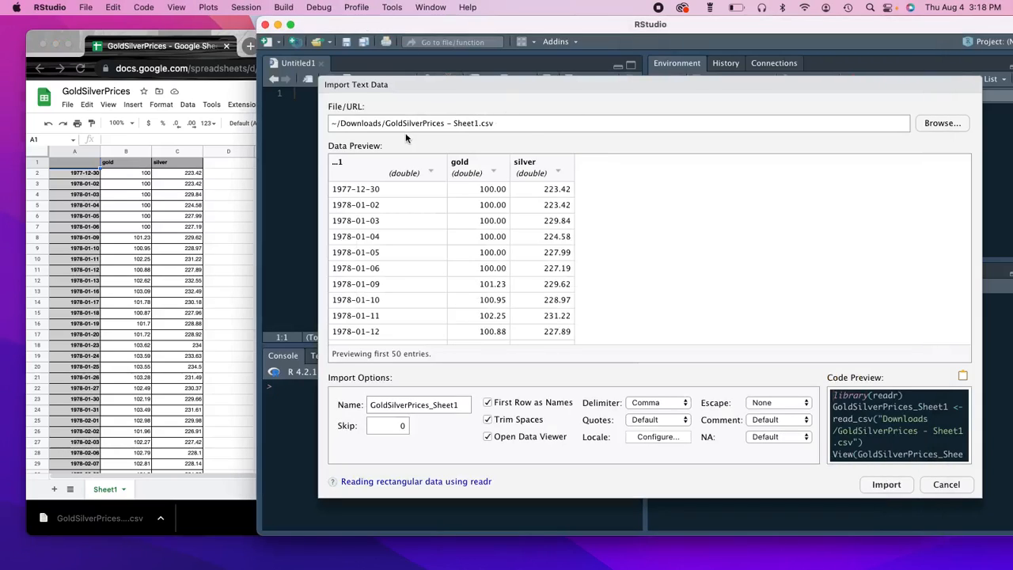
{"action": "mouse_move", "coordinate": [695, 347]}
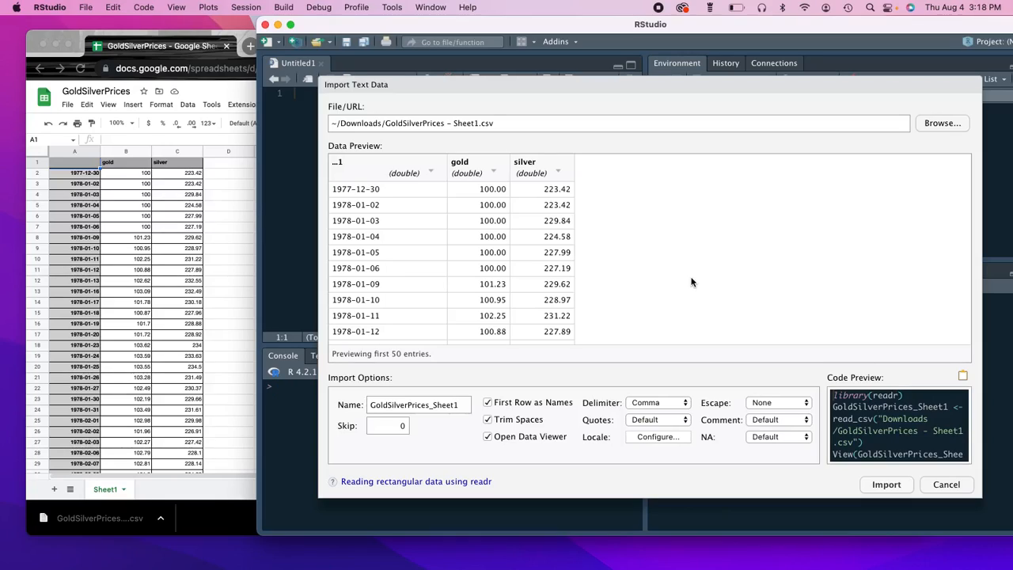
Import the previewed CSV as GoldSilverPrices_Sheet1, a 9,132-row, 3-column data frame.
{"action": "left_click", "coordinate": [885, 483]}
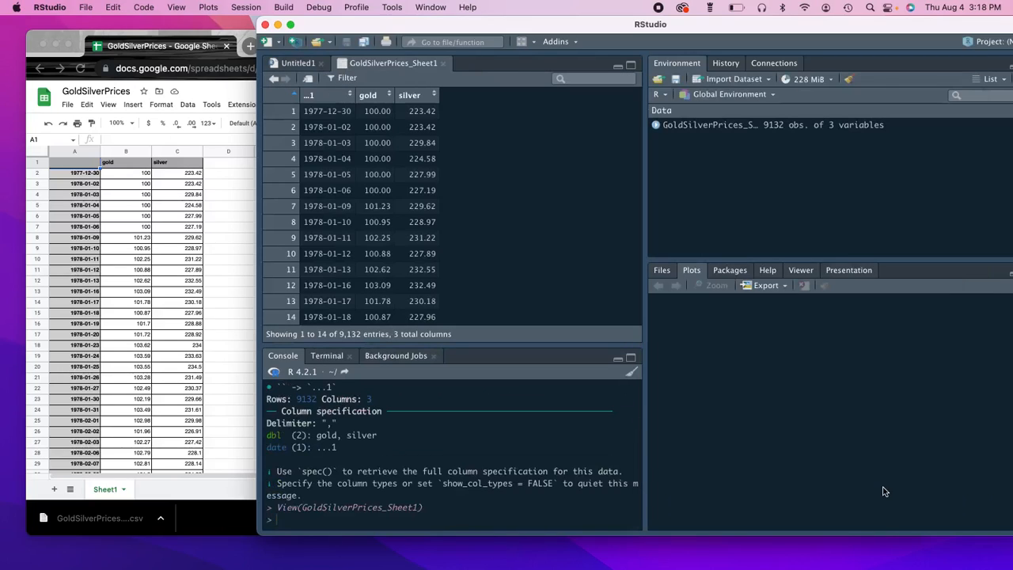
{"action": "mouse_move", "coordinate": [716, 110]}
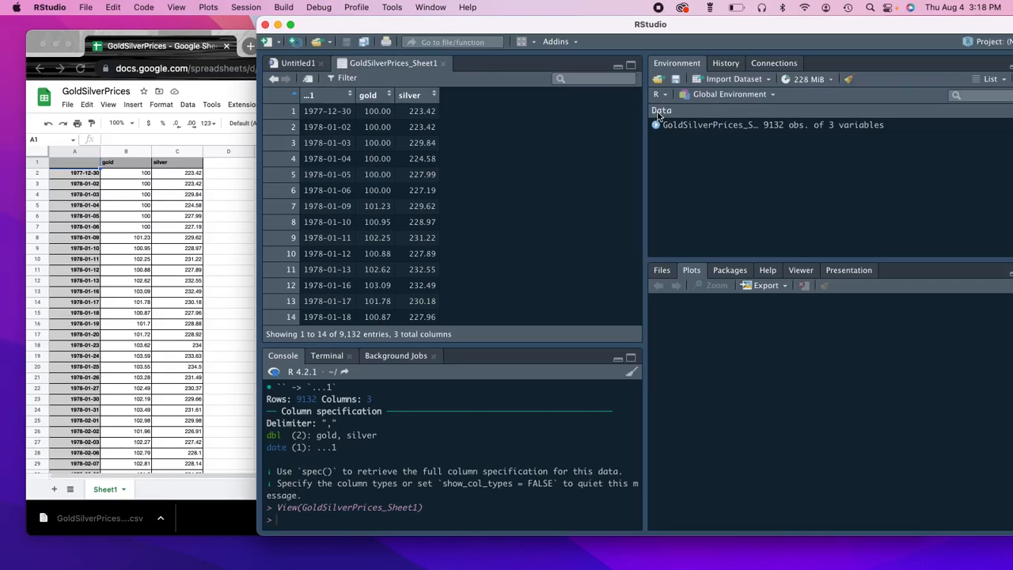
{"action": "mouse_move", "coordinate": [676, 111]}
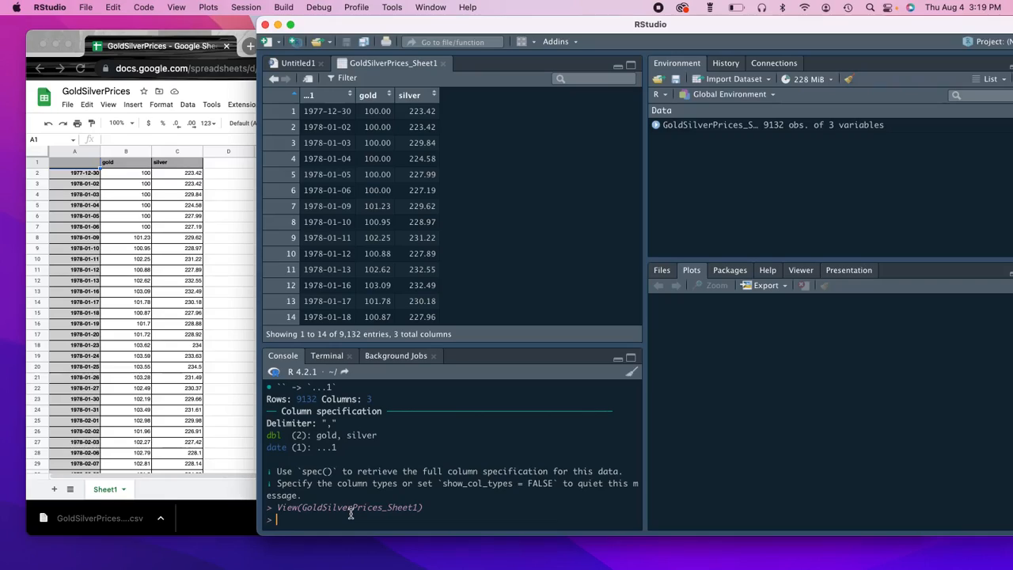
Copy GoldSilverPrices_Sheet1 into a new object named data.
{"action": "type", "text": "data ="}
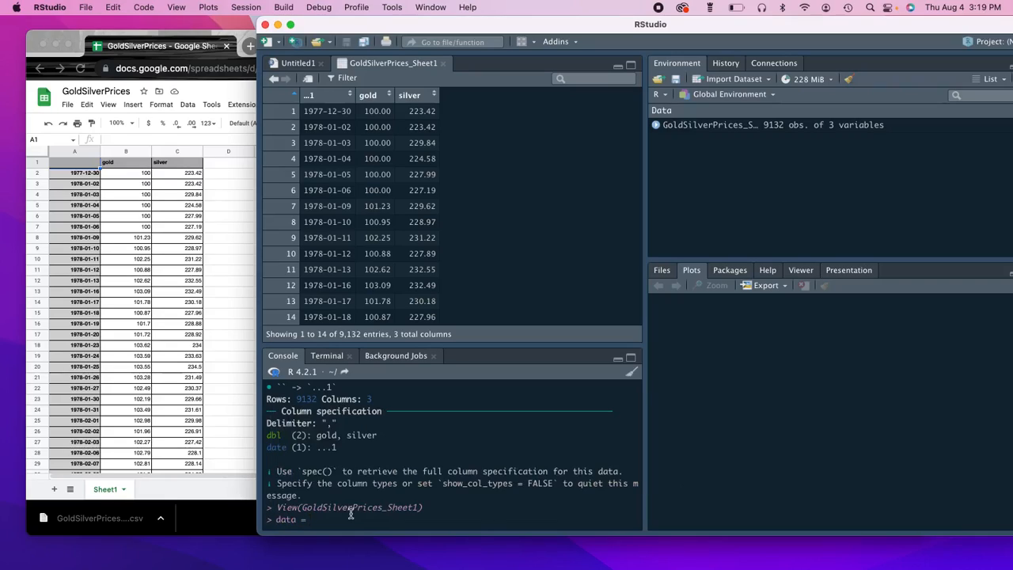
{"action": "type", "text": "Gold"}
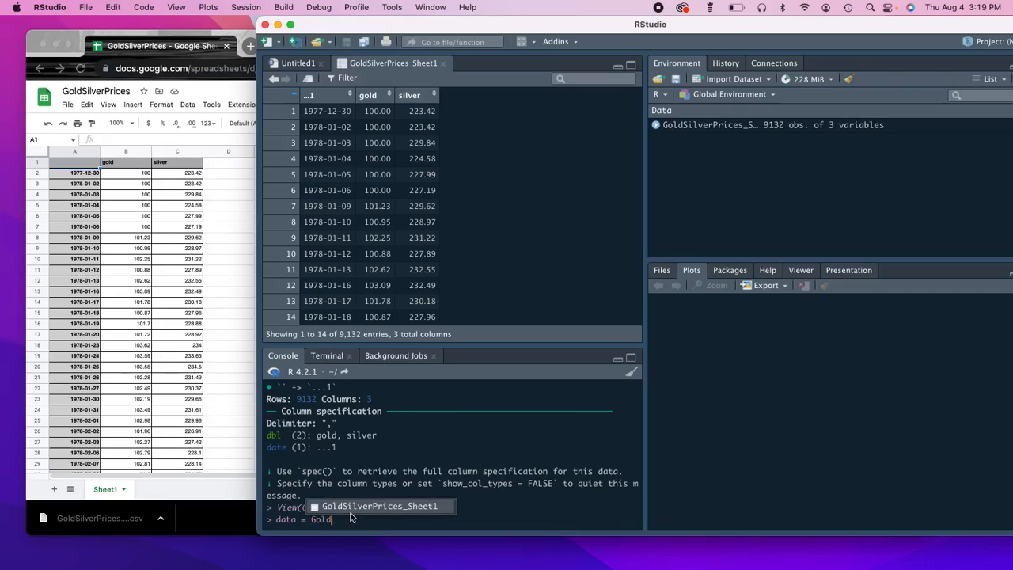
{"action": "type", "text": "SilverPrices_Sheet1"}
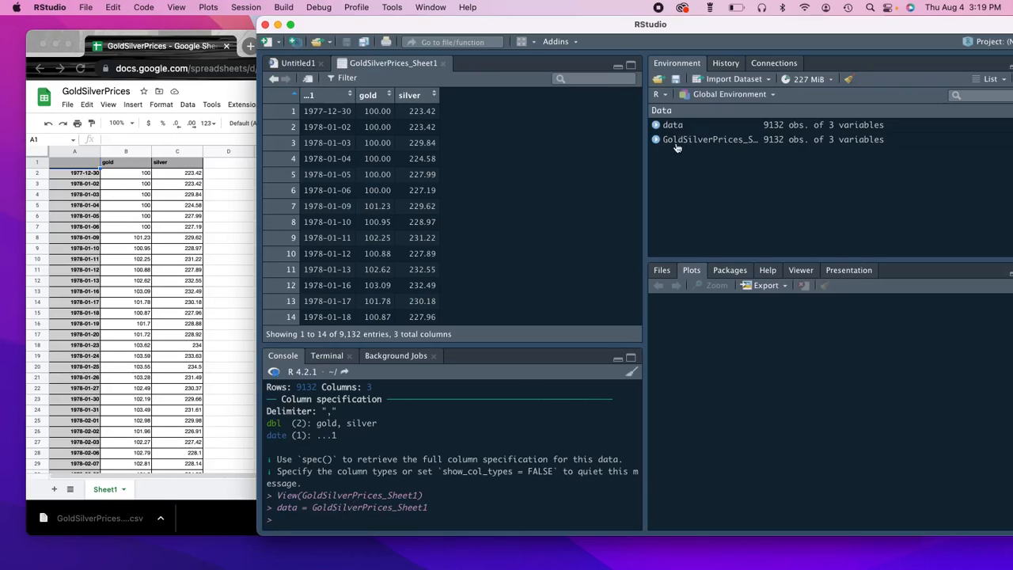
{"action": "mouse_move", "coordinate": [726, 149]}
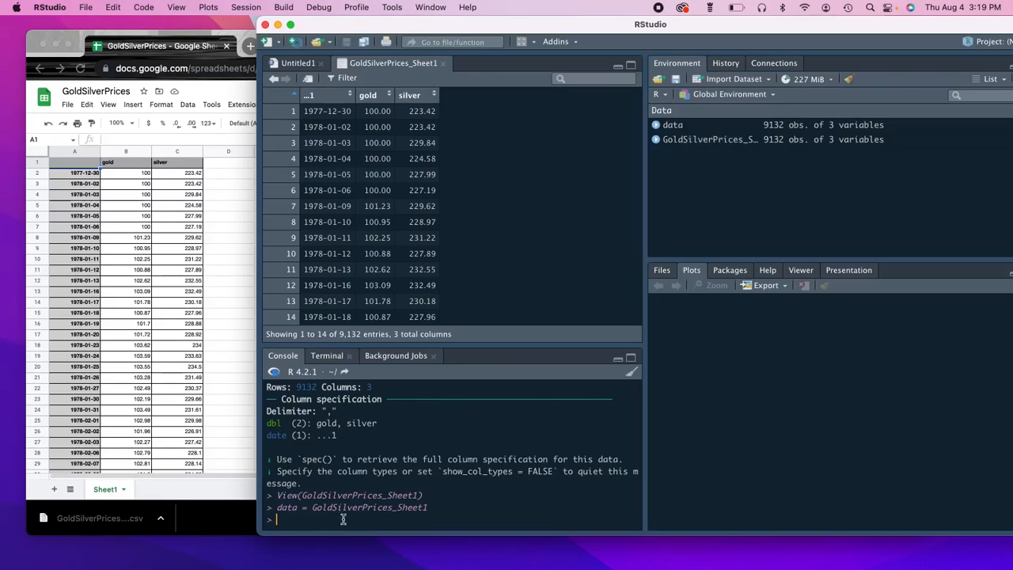
Remove GoldSilverPrices_Sheet1 with rm() and close its data viewer tab.
{"action": "type", "text": "rm("}
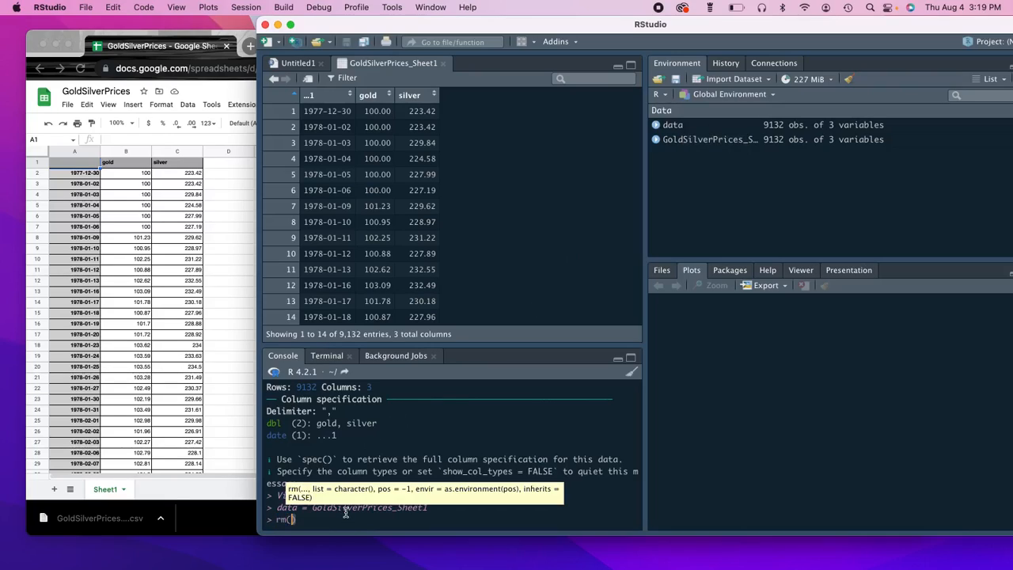
{"action": "type", "text": "GO"}
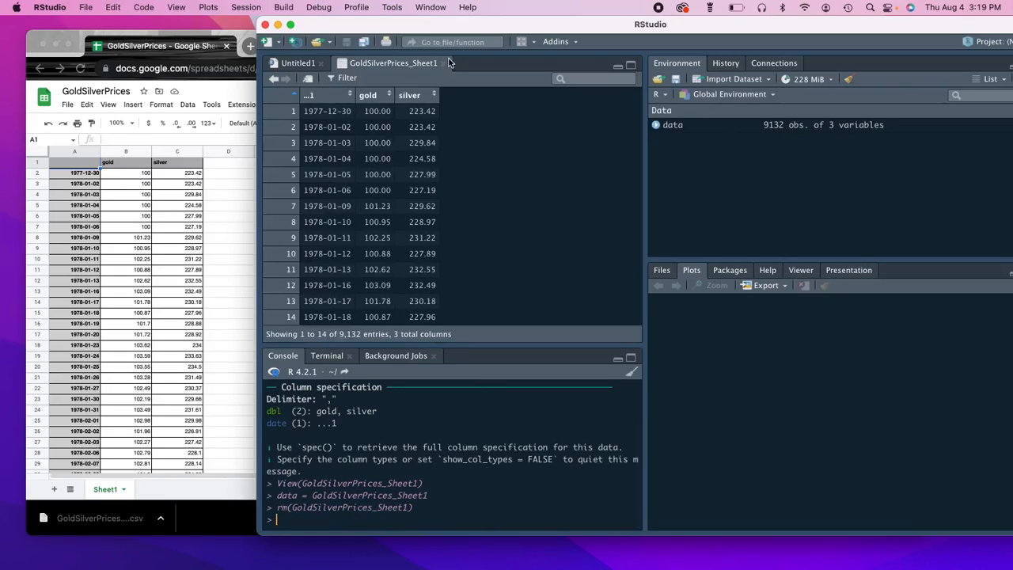
{"action": "left_click", "coordinate": [298, 63]}
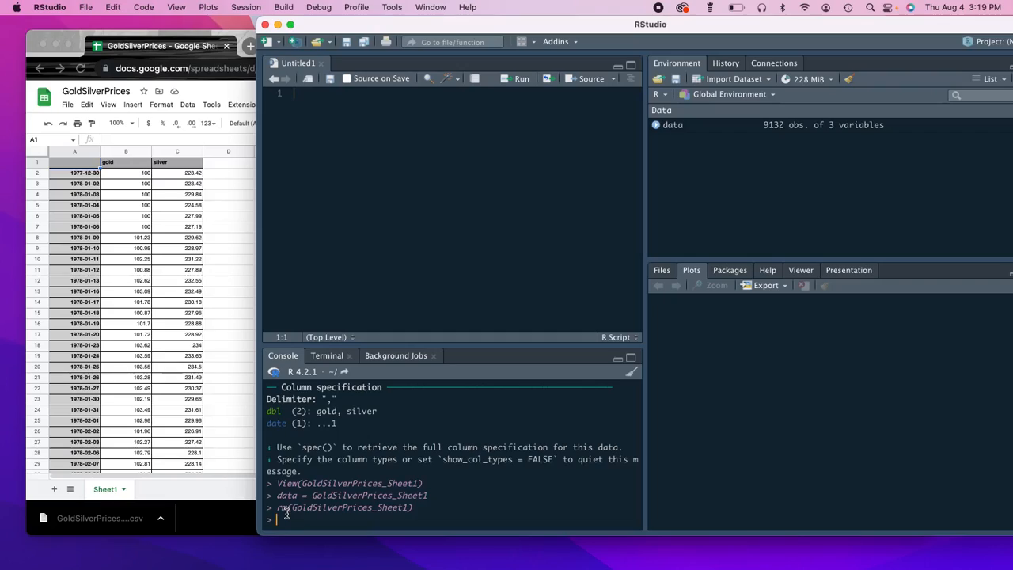
Run str(data), noting the unnamed ...1 column, then print data$silver.
{"action": "type", "text": "data)"}
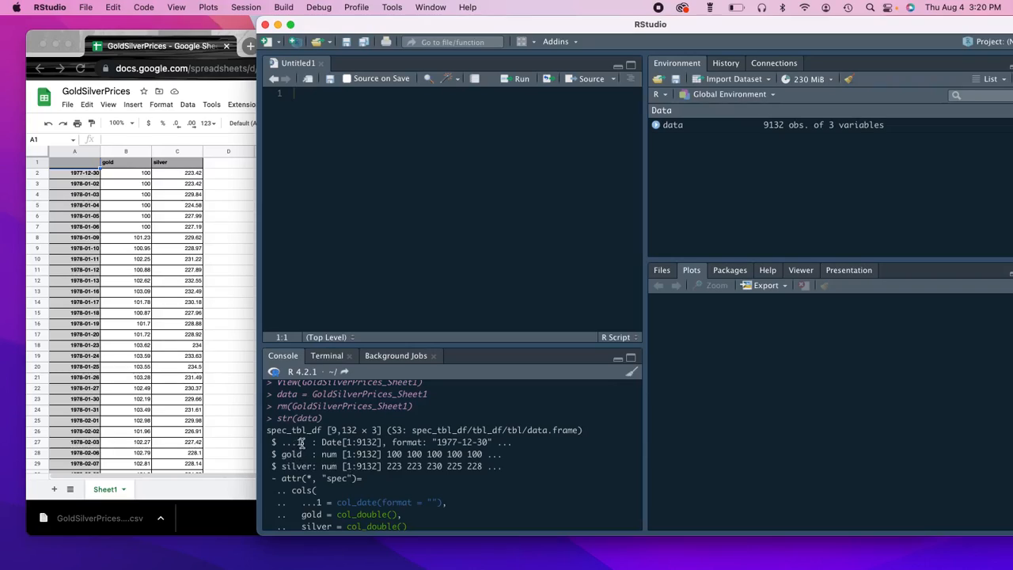
{"action": "double_click", "coordinate": [291, 441]}
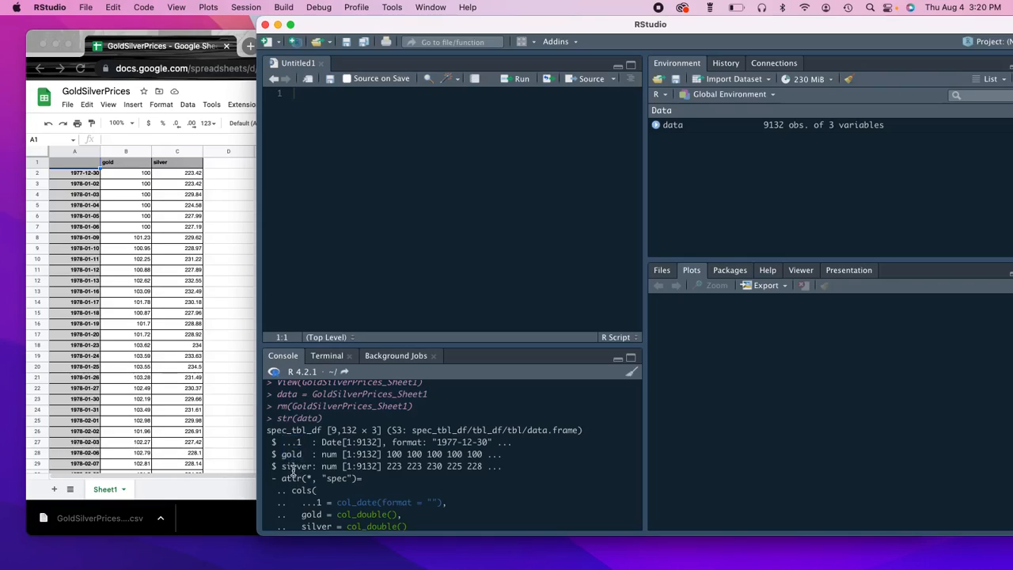
{"action": "left_click", "coordinate": [158, 45]}
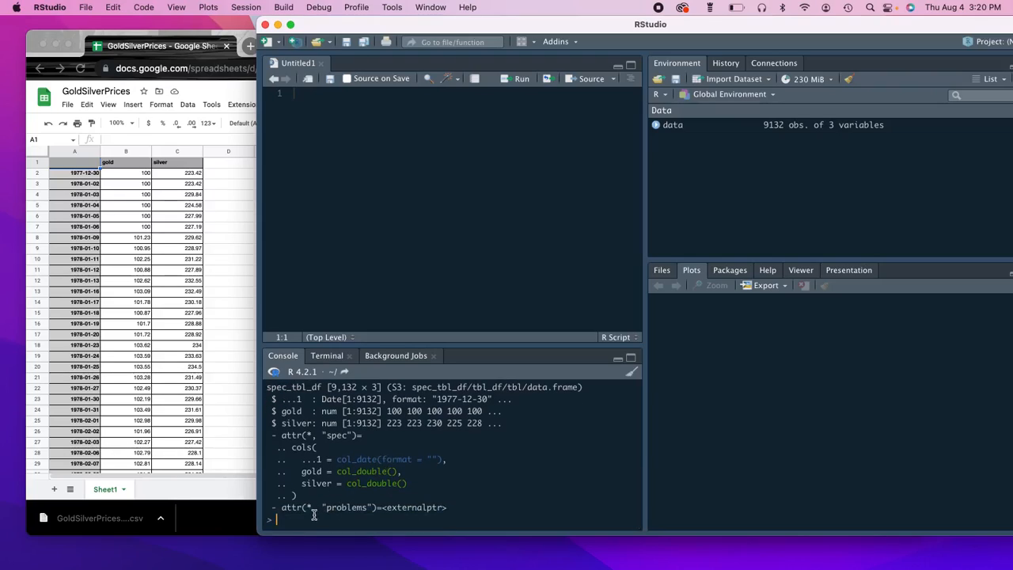
{"action": "type", "text": "data$"}
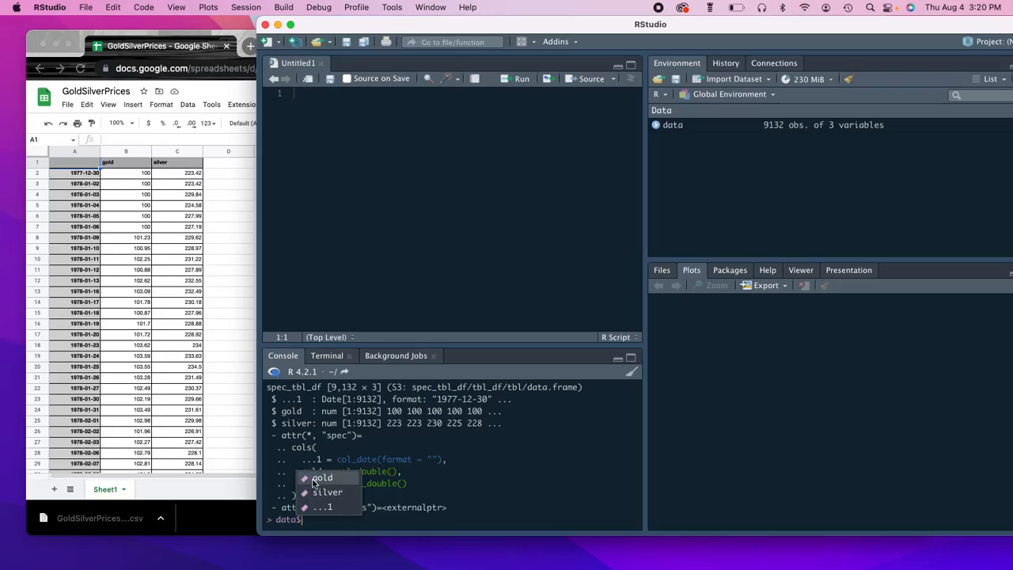
{"action": "mouse_move", "coordinate": [317, 507]}
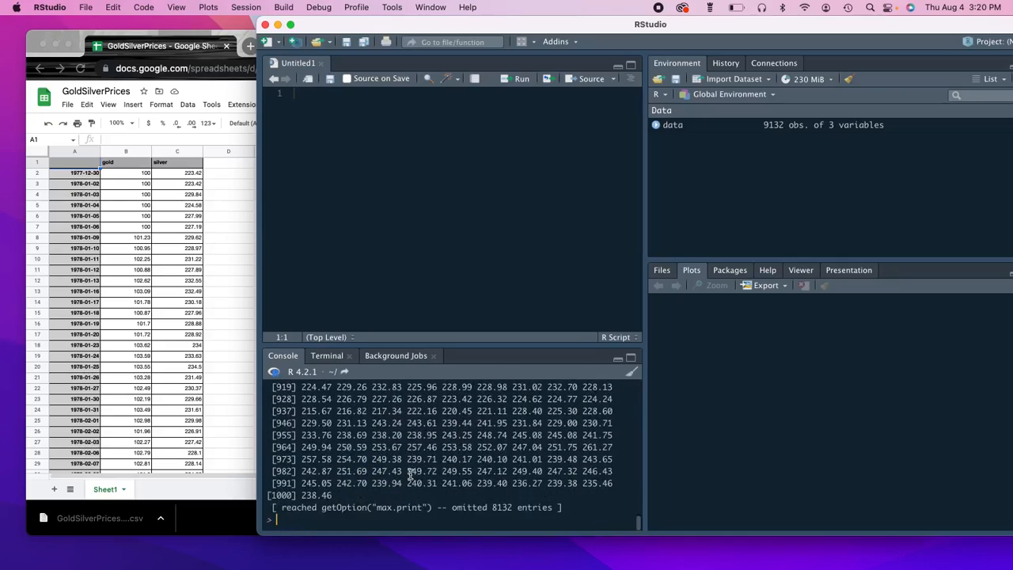
{"action": "type", "text": "da"}
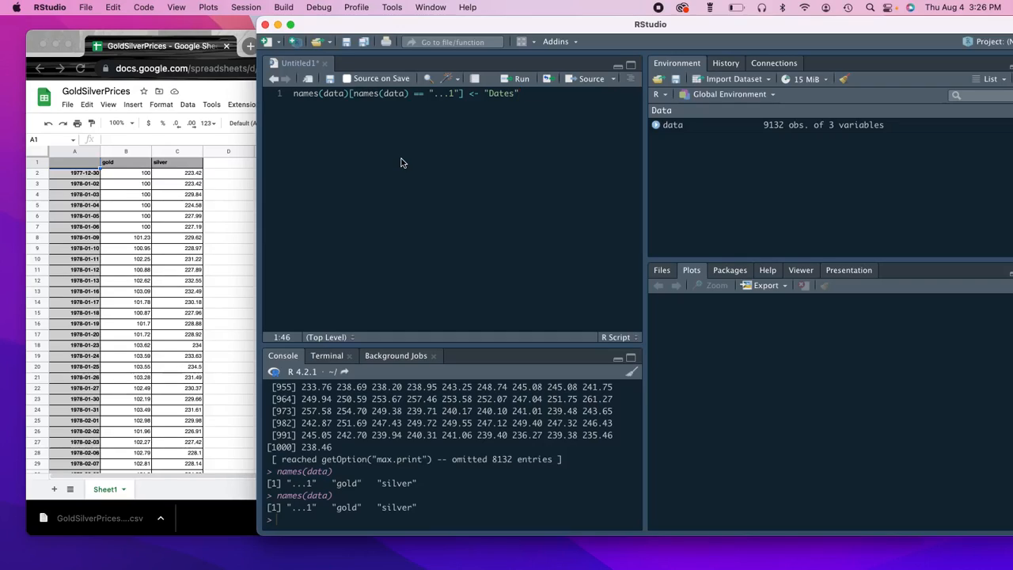
{"action": "mouse_move", "coordinate": [398, 144]}
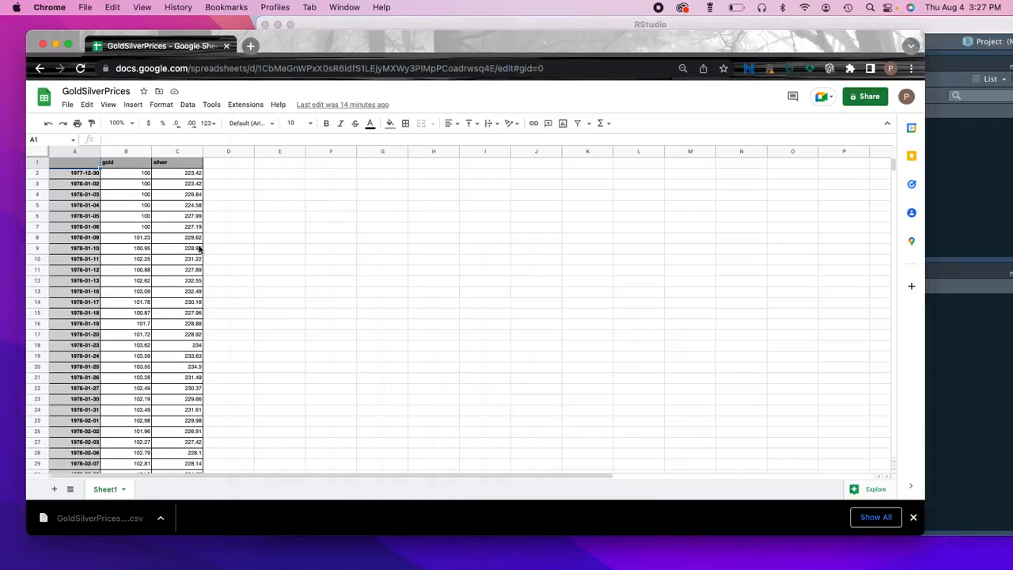
Scroll through data in the viewer, showing columns ...1, gold and silver.
{"action": "scroll", "scroll_direction": "down", "scroll_amount": 3}
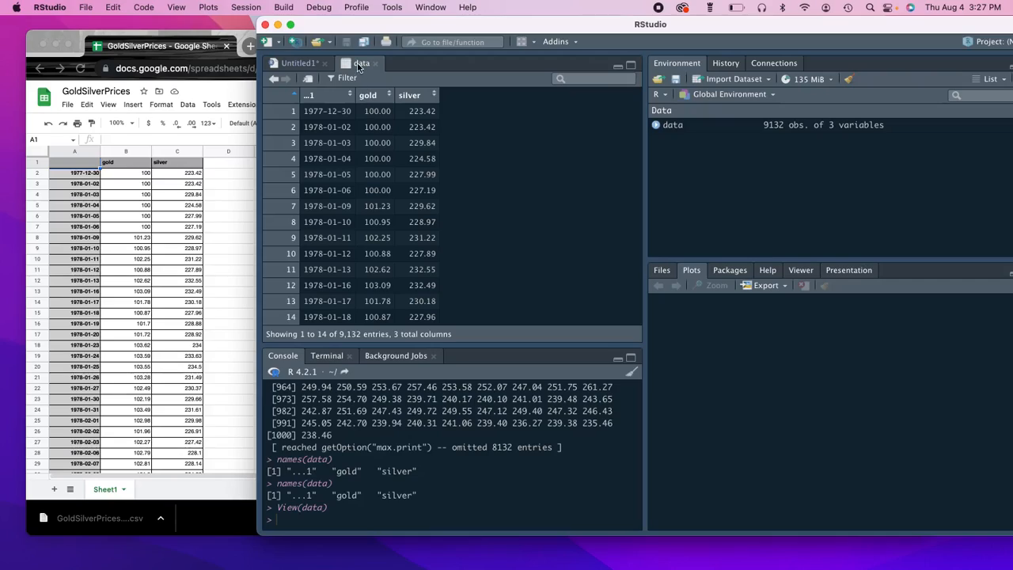
{"action": "mouse_move", "coordinate": [415, 111]}
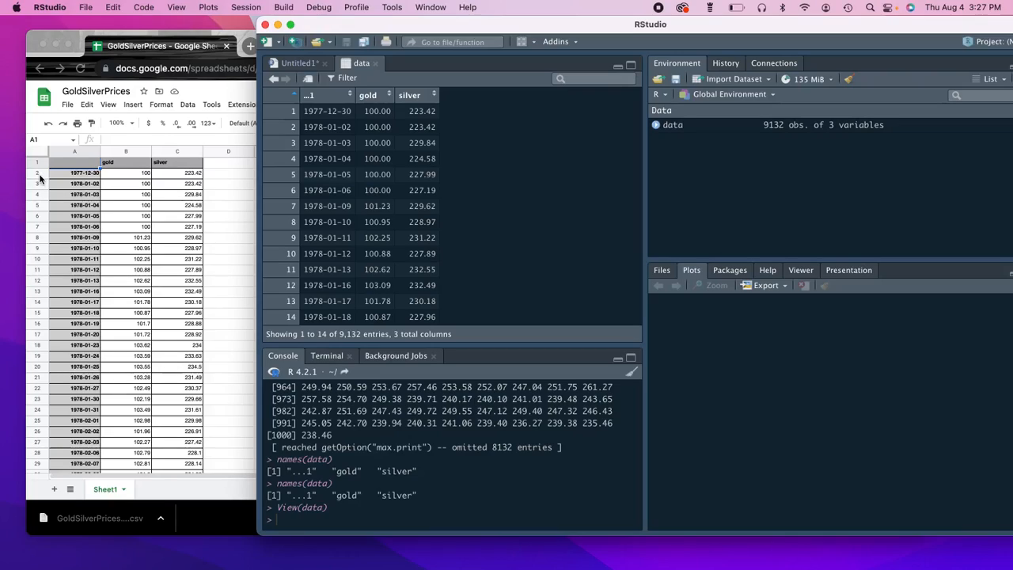
{"action": "mouse_move", "coordinate": [40, 178]}
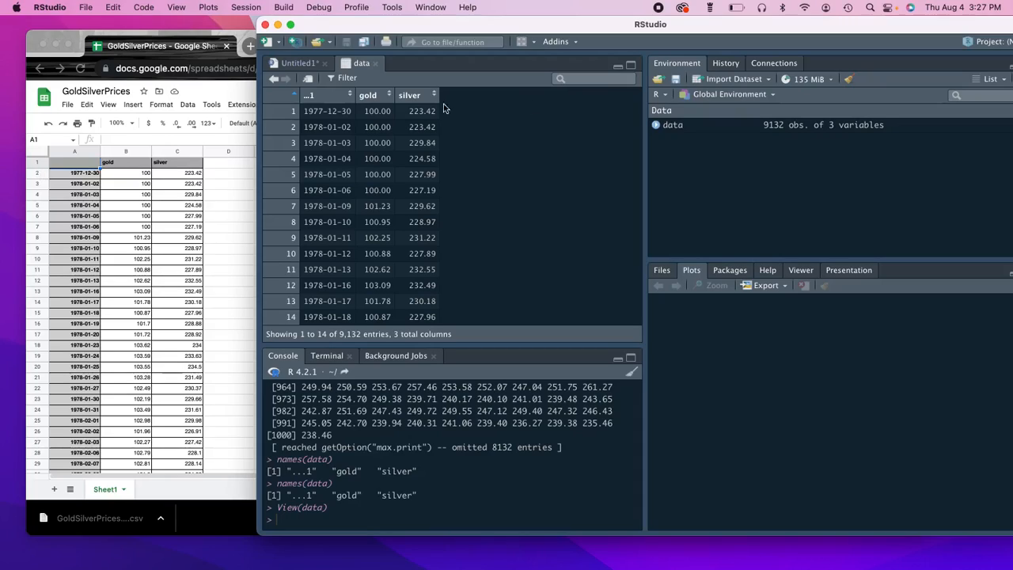
{"action": "mouse_move", "coordinate": [455, 307]}
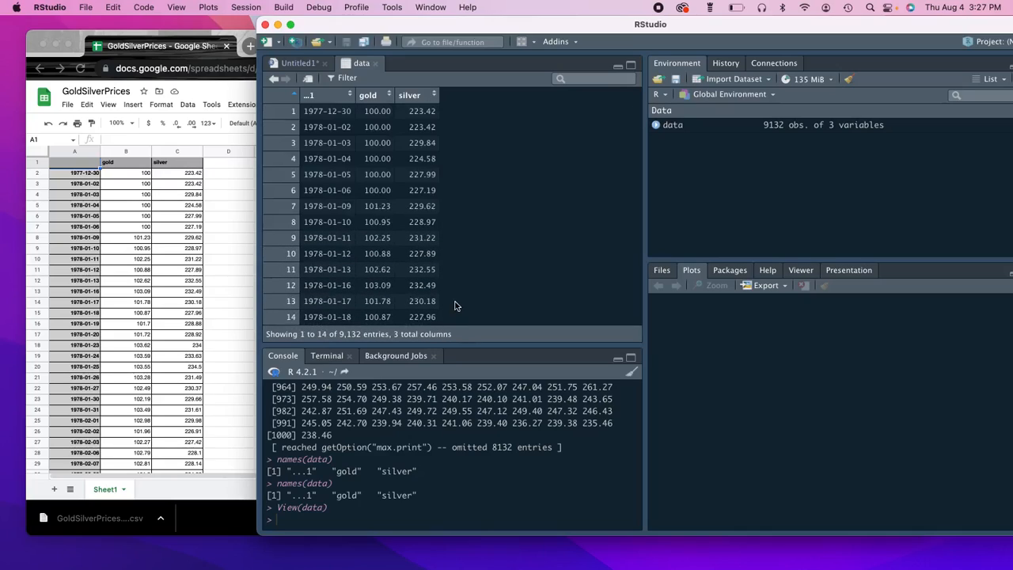
{"action": "mouse_move", "coordinate": [271, 113]}
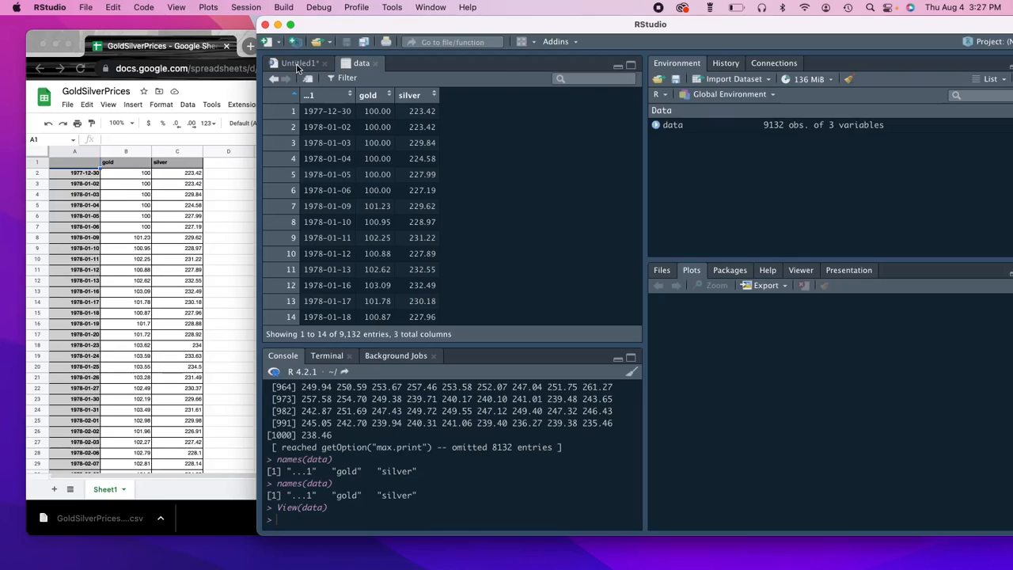
Print data as a 9,132 × 3 tibble and highlight its ...1 and gold headers and values.
{"action": "left_click", "coordinate": [300, 63]}
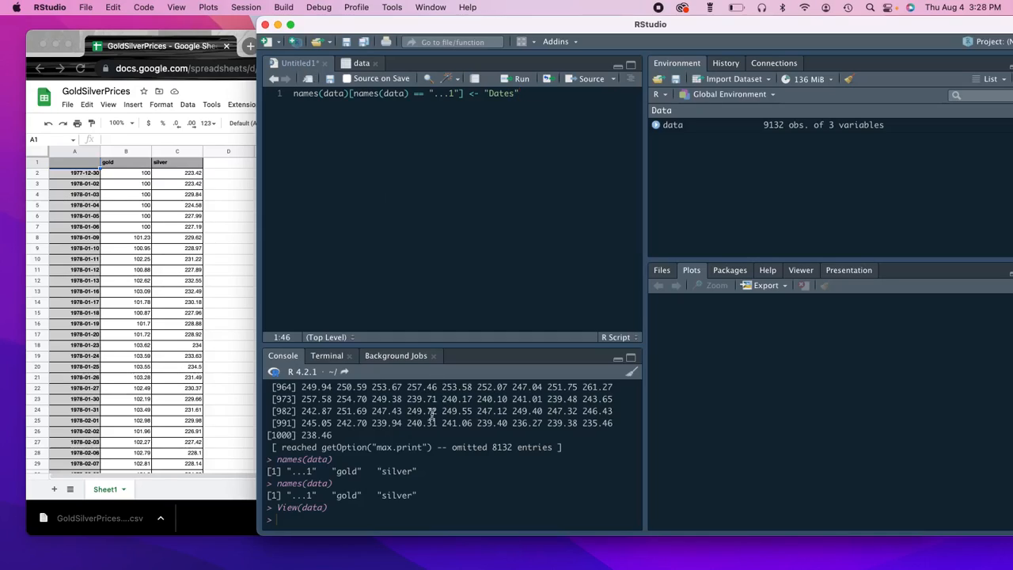
{"action": "type", "text": "dd"}
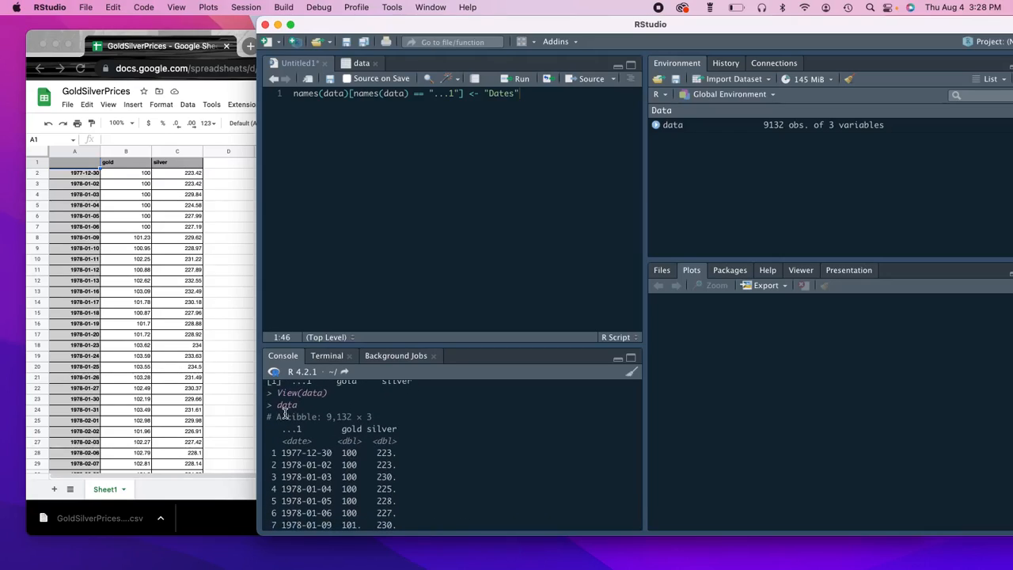
{"action": "left_click_drag", "start_coordinate": [285, 404], "coordinate": [368, 441]}
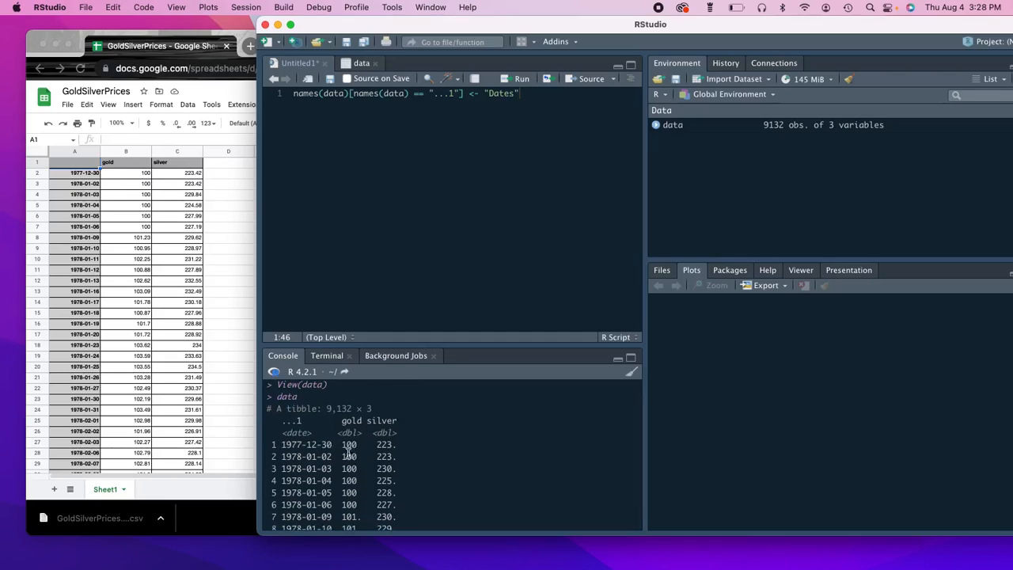
{"action": "double_click", "coordinate": [294, 420]}
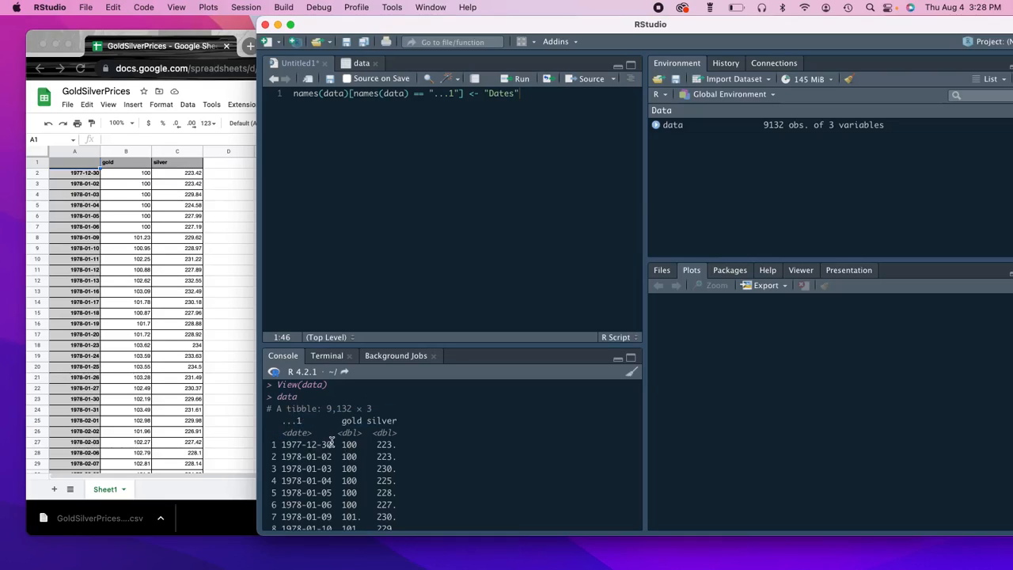
{"action": "double_click", "coordinate": [289, 421]}
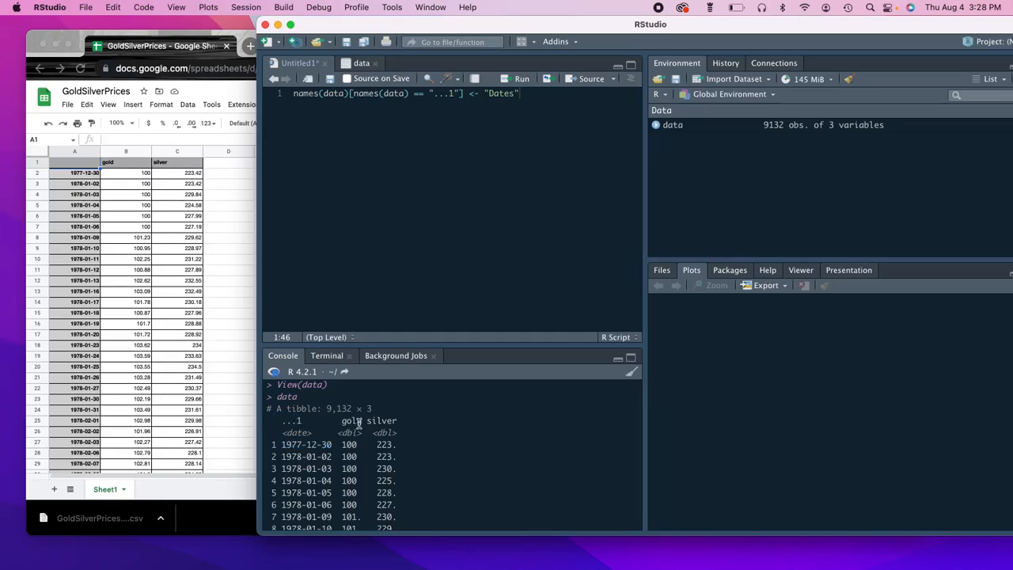
{"action": "double_click", "coordinate": [349, 432]}
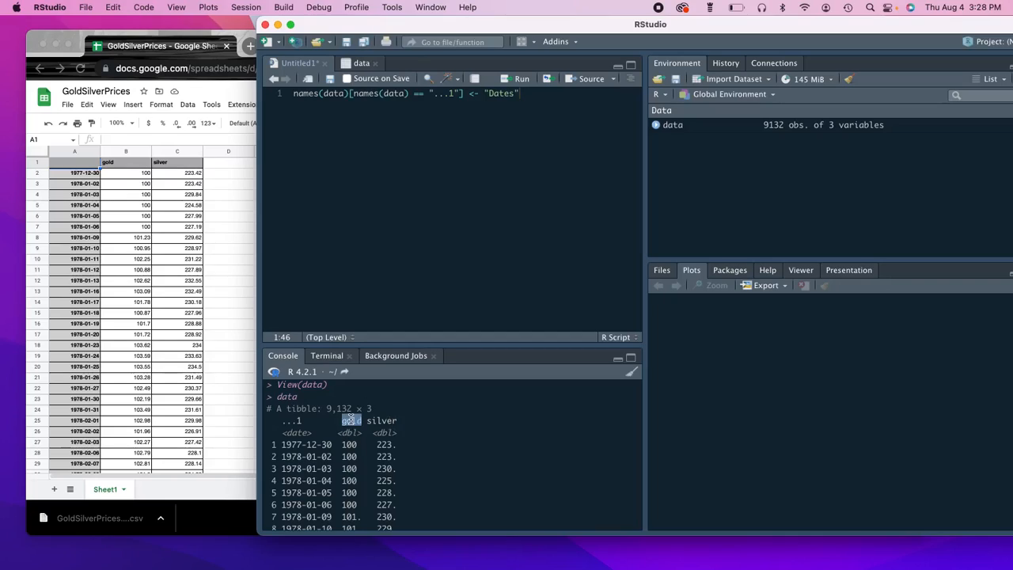
{"action": "double_click", "coordinate": [383, 420]}
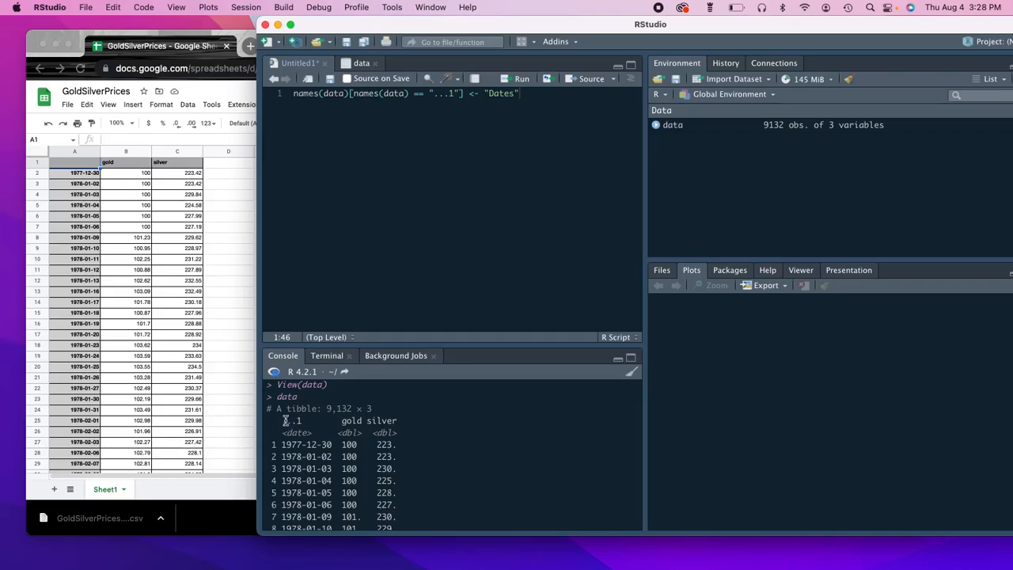
{"action": "mouse_move", "coordinate": [302, 423]}
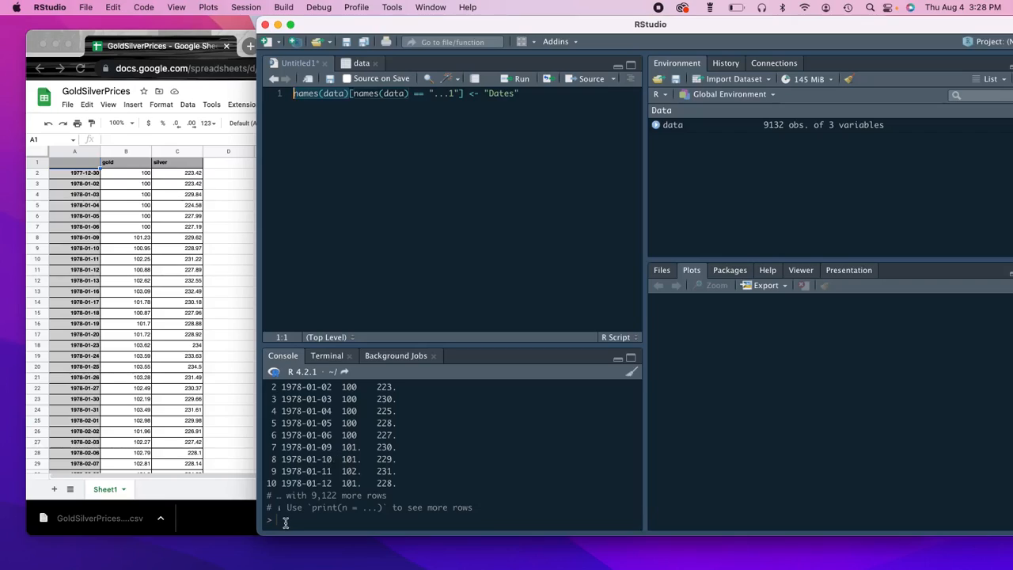
Run names(data) and highlight the names(data) == "...1" lookup in the script line.
{"action": "type", "text": "names(data)"}
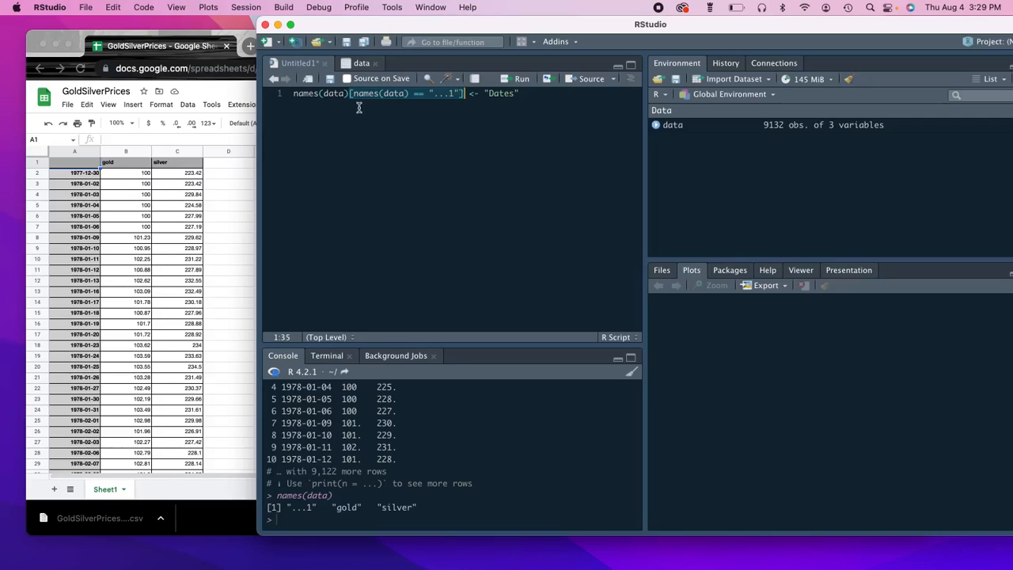
{"action": "left_click", "coordinate": [347, 93]}
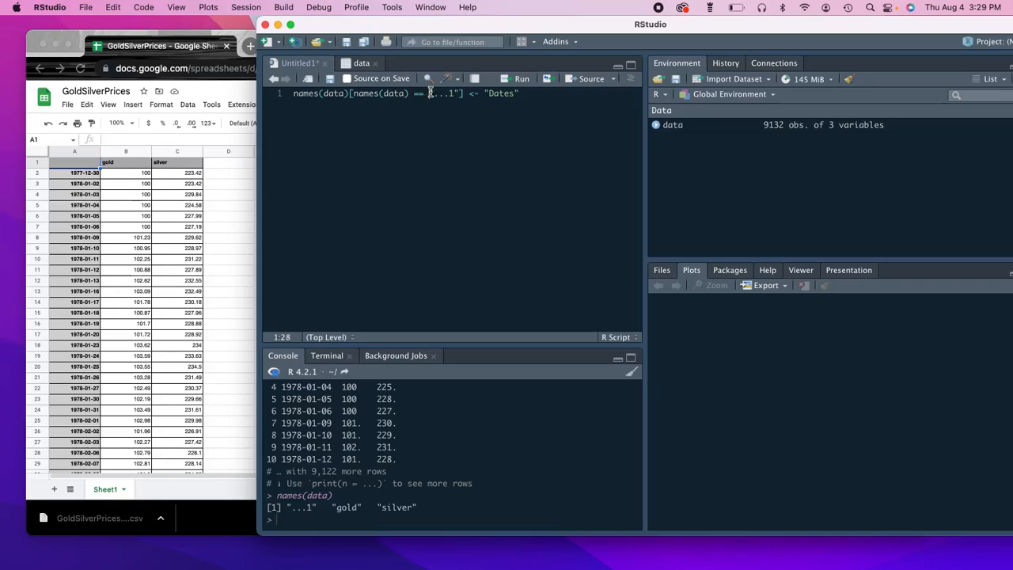
{"action": "double_click", "coordinate": [443, 94]}
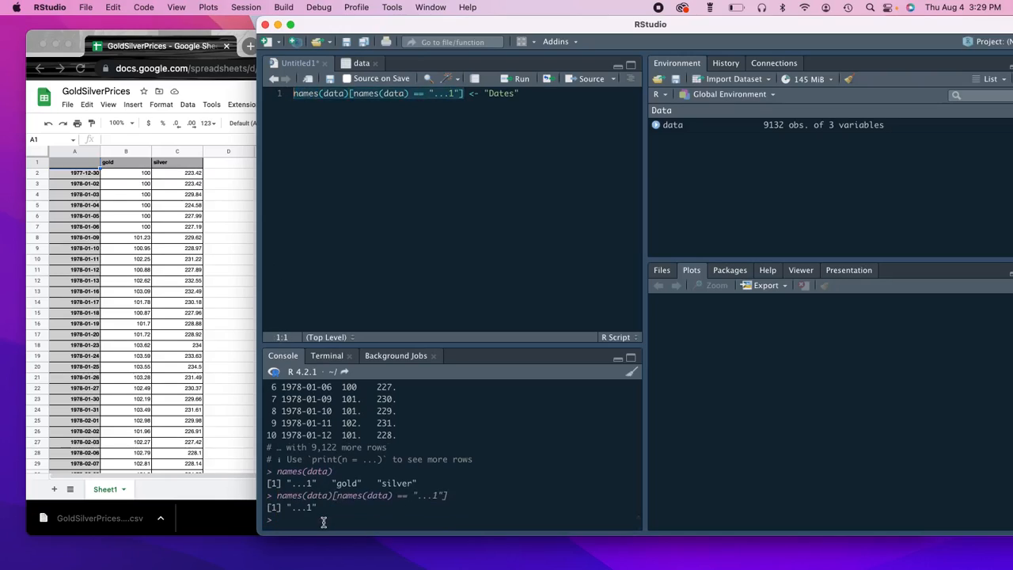
{"action": "mouse_move", "coordinate": [313, 499]}
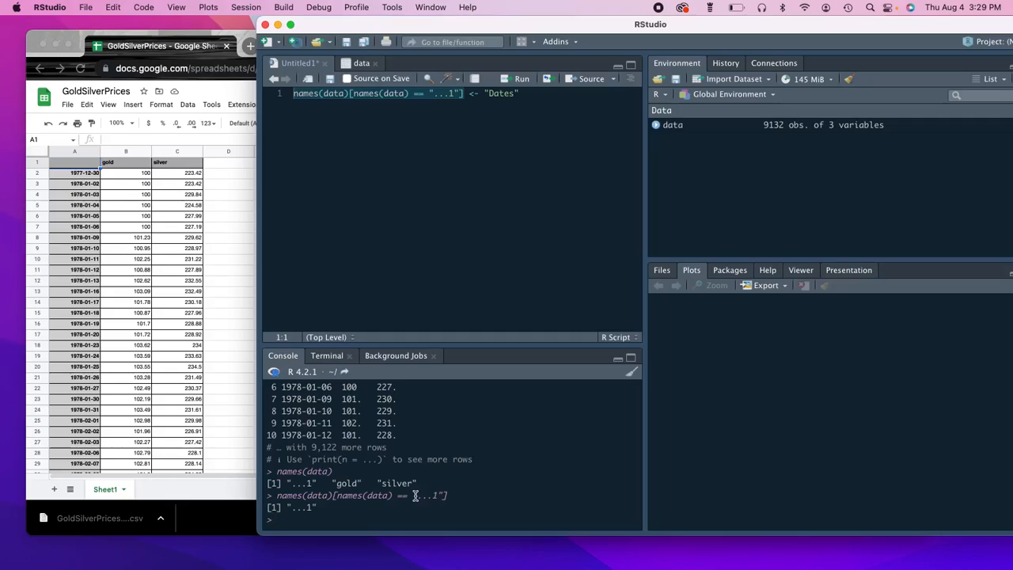
{"action": "double_click", "coordinate": [430, 495]}
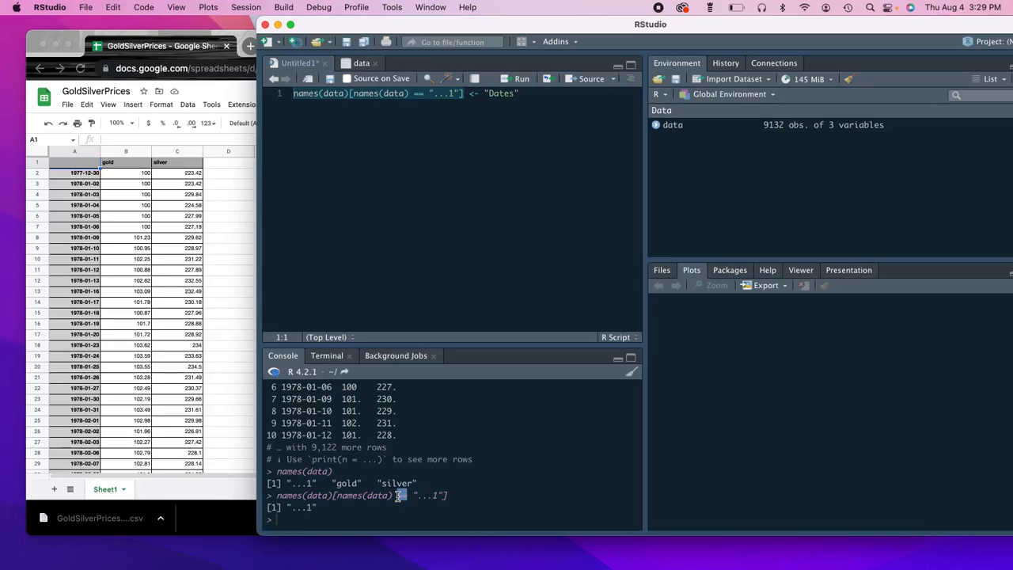
{"action": "double_click", "coordinate": [362, 496]}
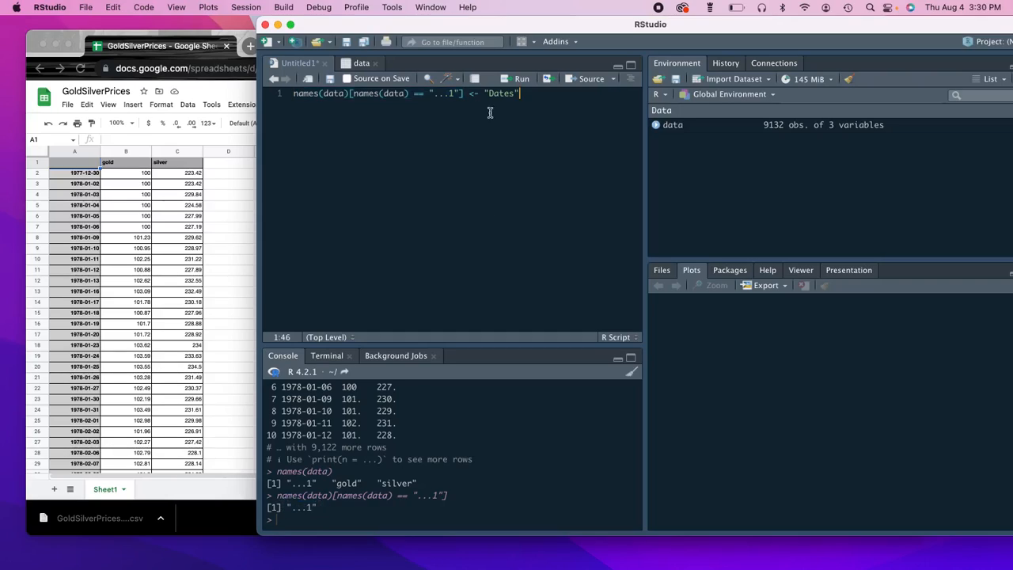
Run the script line that renames the ...1 column to Dates.
{"action": "left_click", "coordinate": [294, 93]}
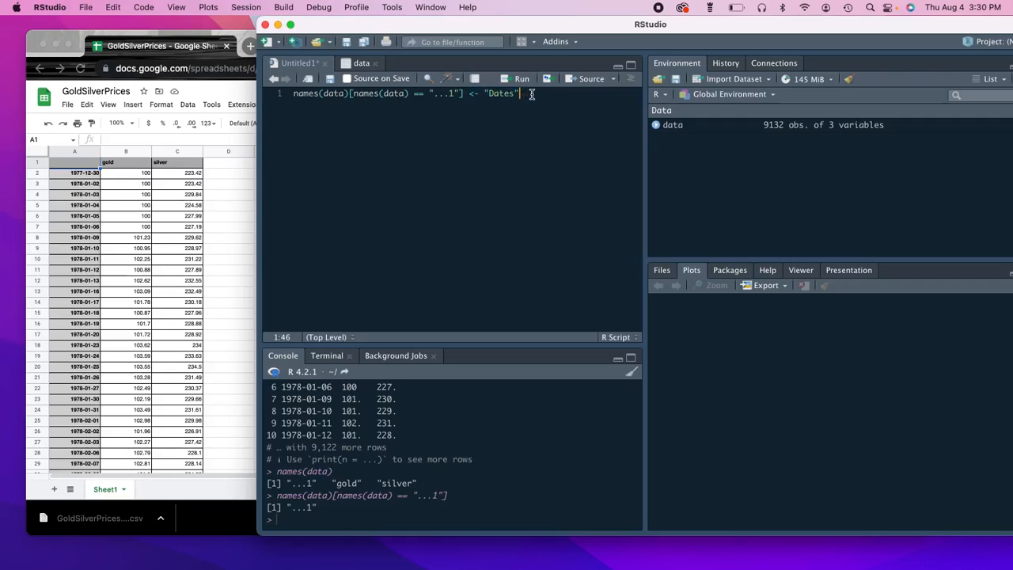
{"action": "key", "text": "enter"}
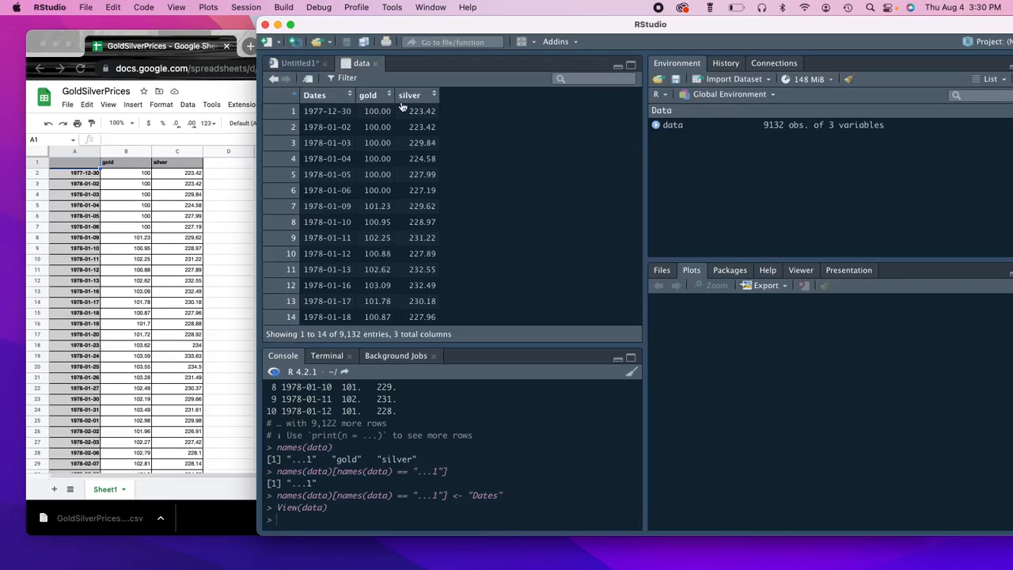
{"action": "mouse_move", "coordinate": [367, 95]}
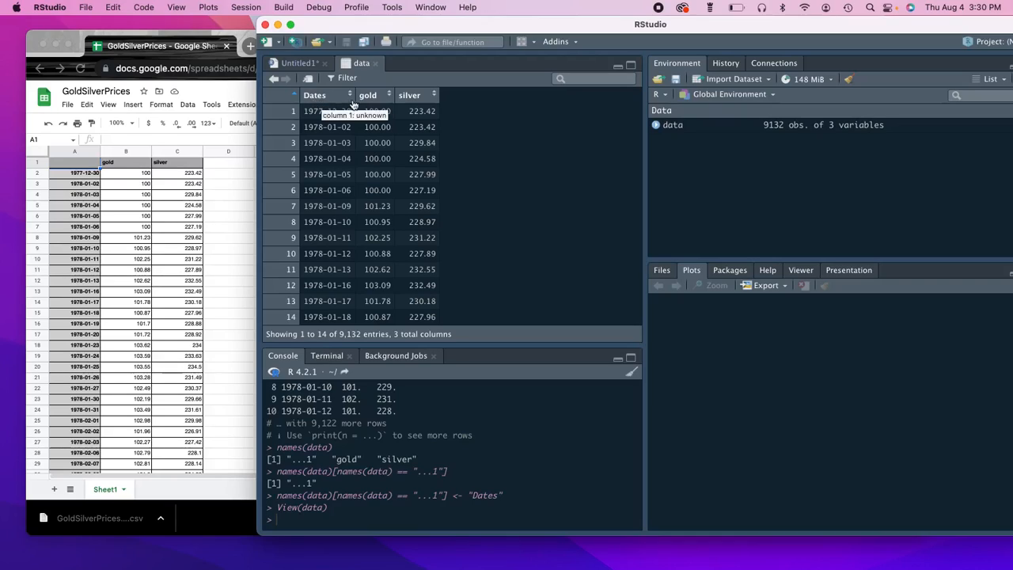
{"action": "mouse_move", "coordinate": [409, 95]}
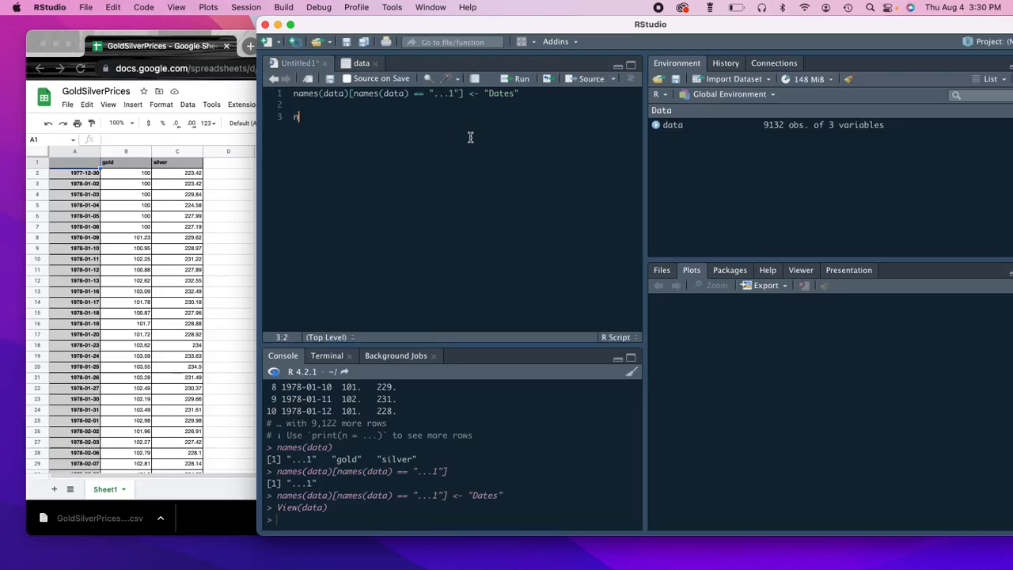
Write and run names(data)[names(data)=="gold"] <- "Gold" to rename gold to Gold.
{"action": "type", "text": "ames(data)"}
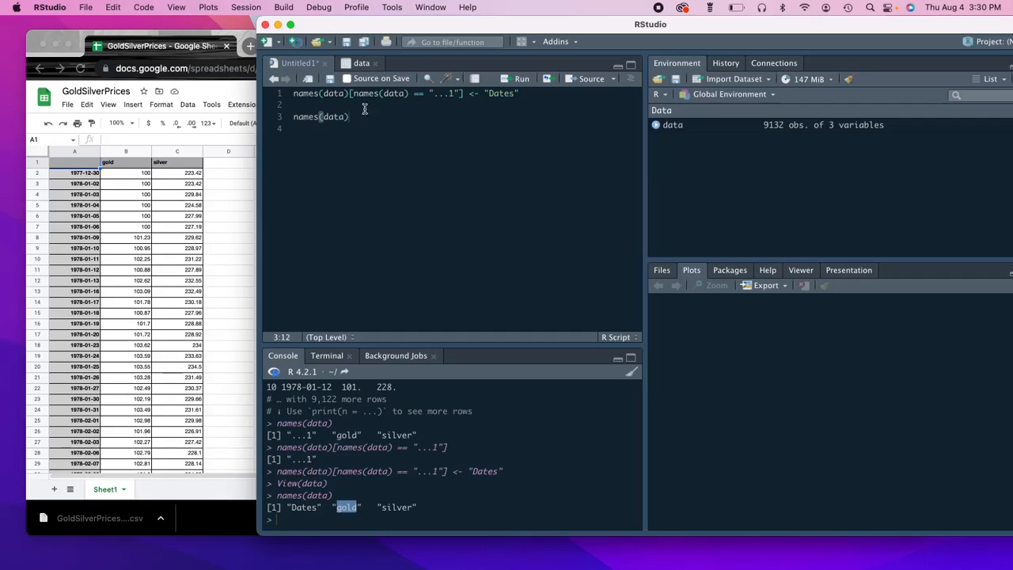
{"action": "type", "text": "[]"}
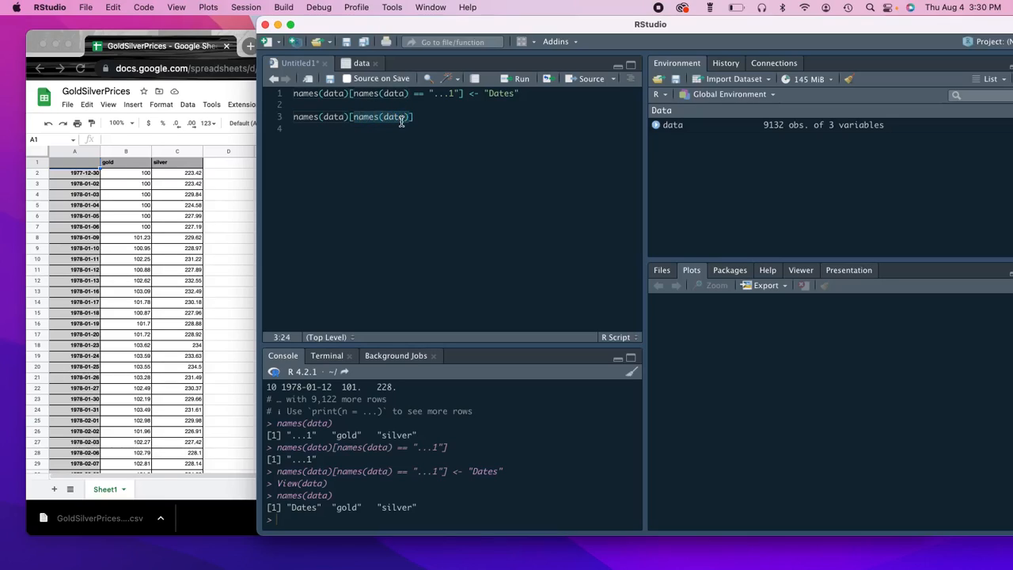
{"action": "type", "text": "=="}
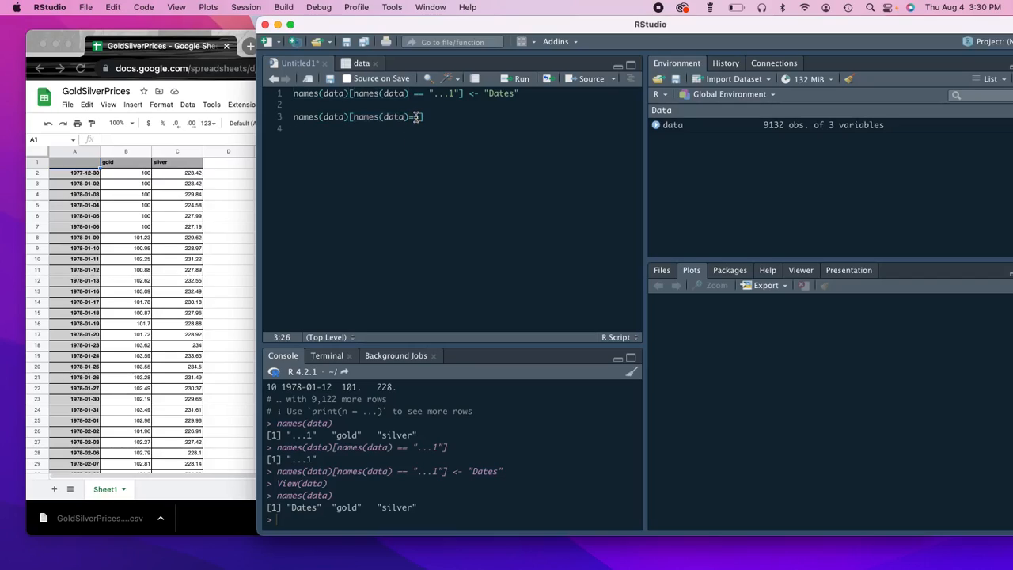
{"action": "type", "text": "gold"}
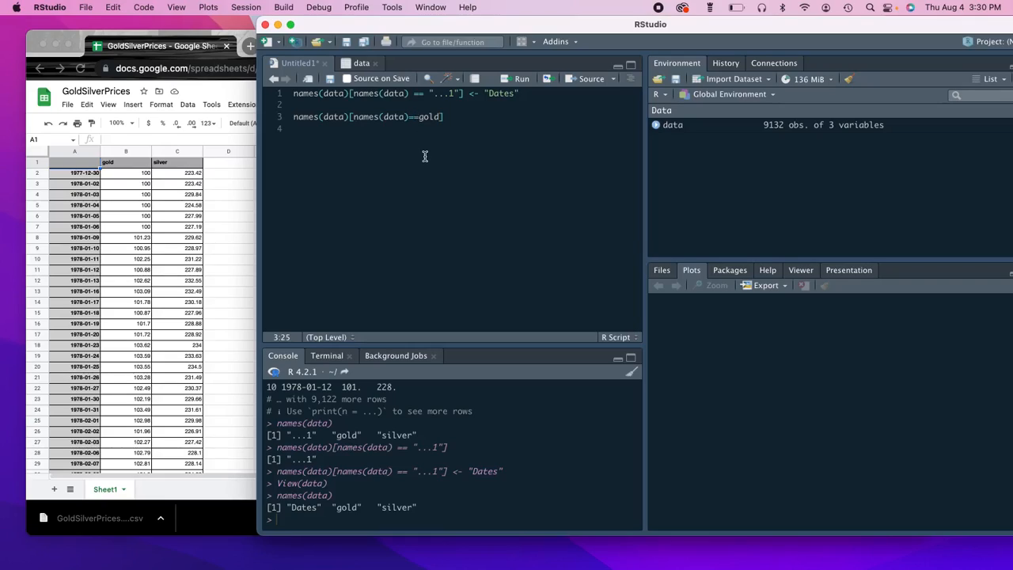
{"action": "type", "text": "\"gold\""}
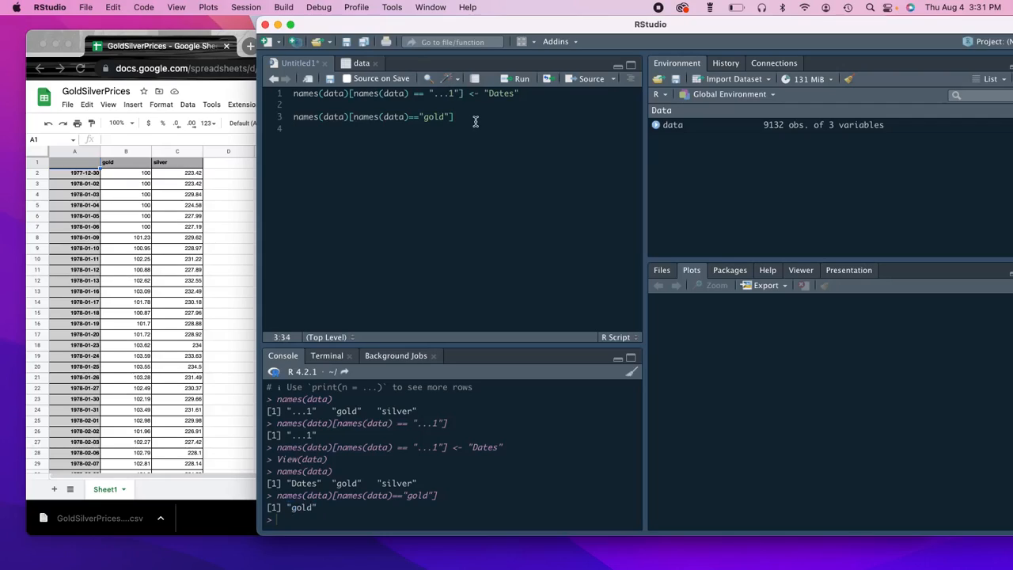
{"action": "type", "text": "<-"}
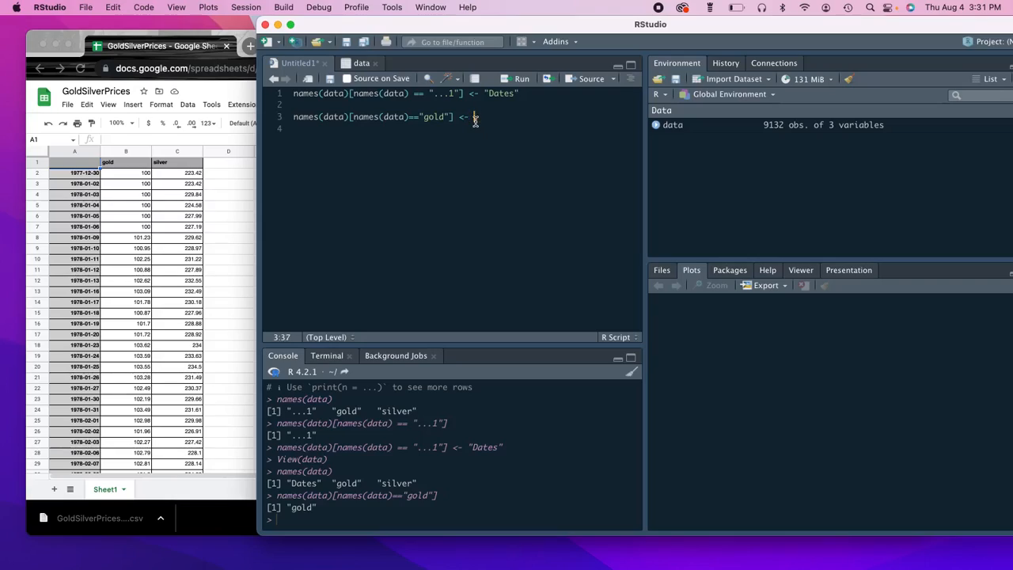
{"action": "type", "text": "\"Gold\""}
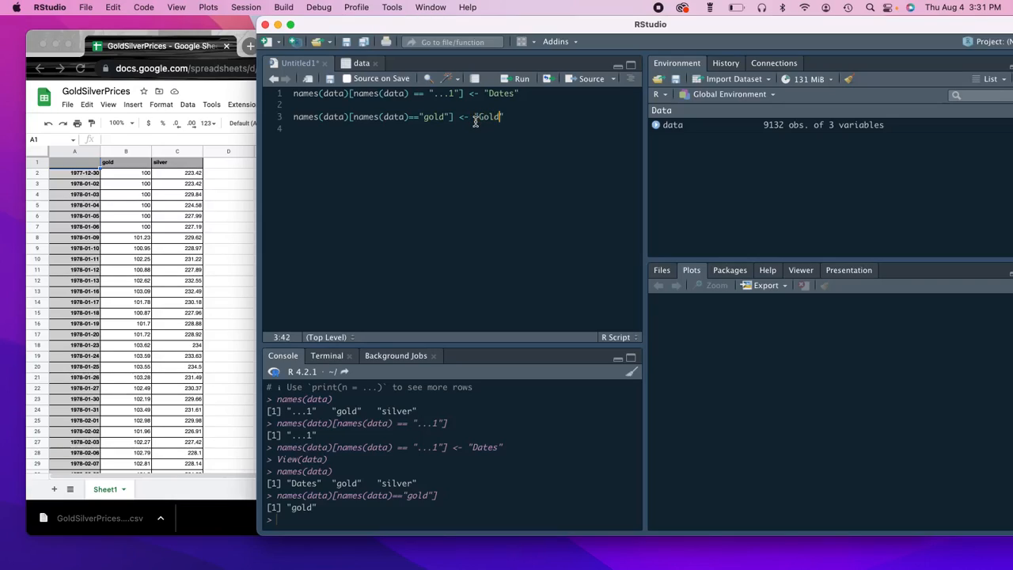
{"action": "key", "text": "Return"}
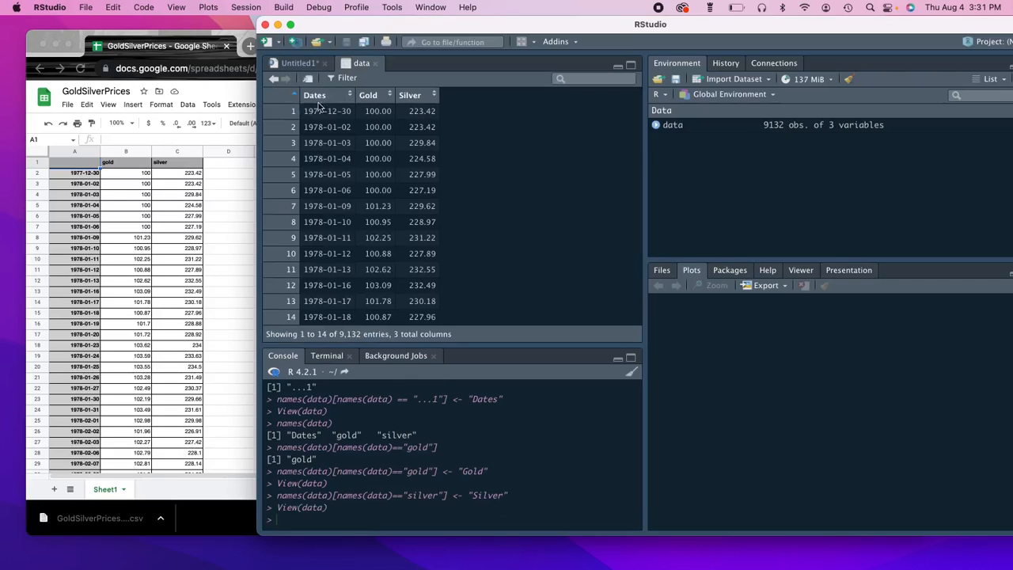
Return to the script and point out the lookup part of the Dates rename line.
{"action": "left_click", "coordinate": [299, 62]}
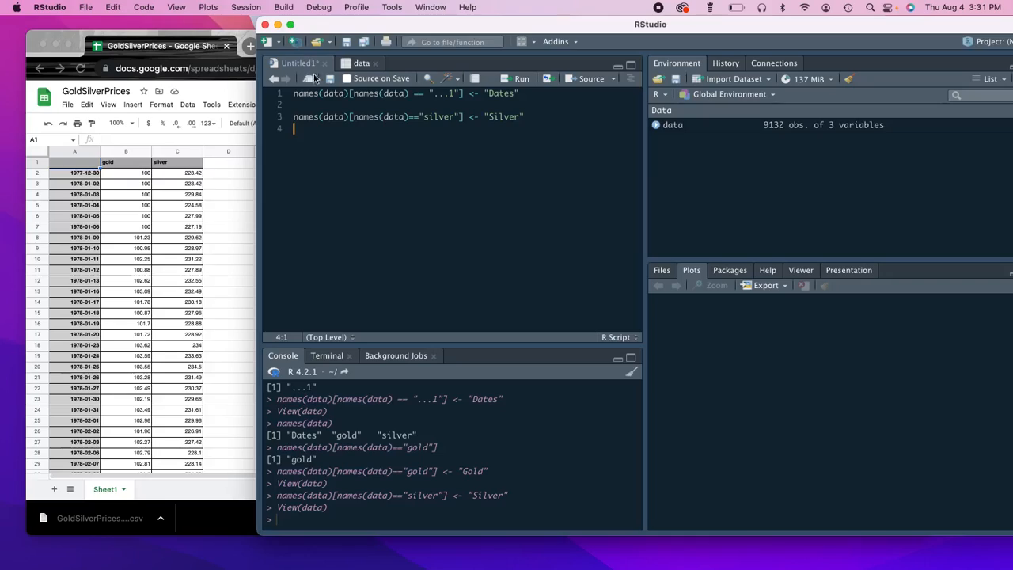
{"action": "mouse_move", "coordinate": [459, 232]}
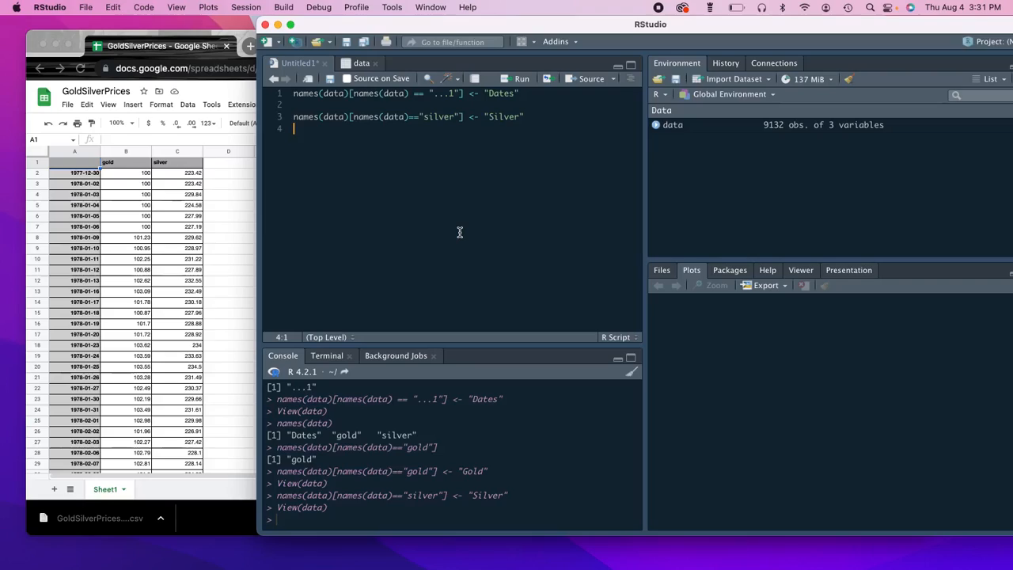
{"action": "left_click", "coordinate": [464, 93]}
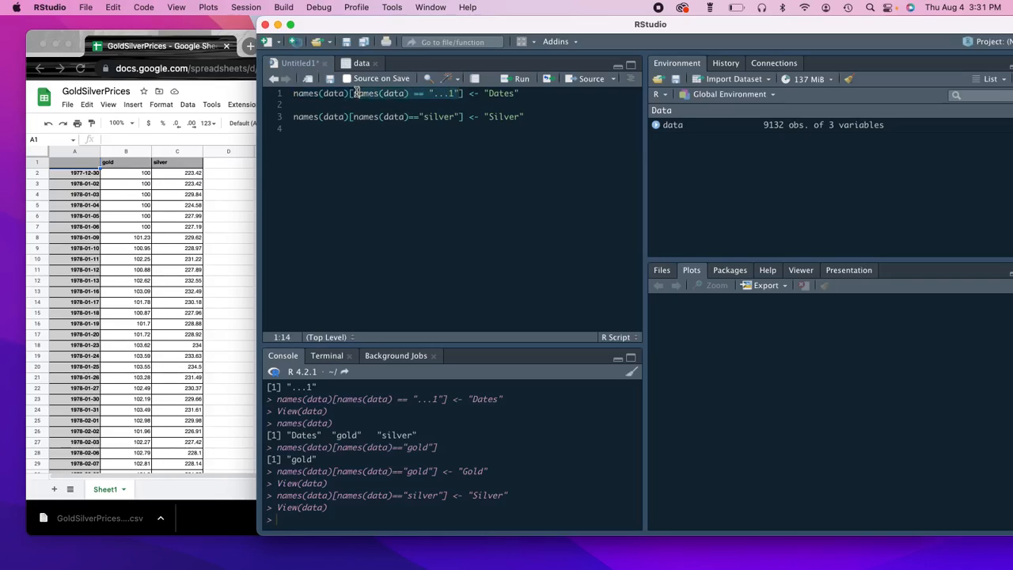
{"action": "left_click", "coordinate": [427, 93]}
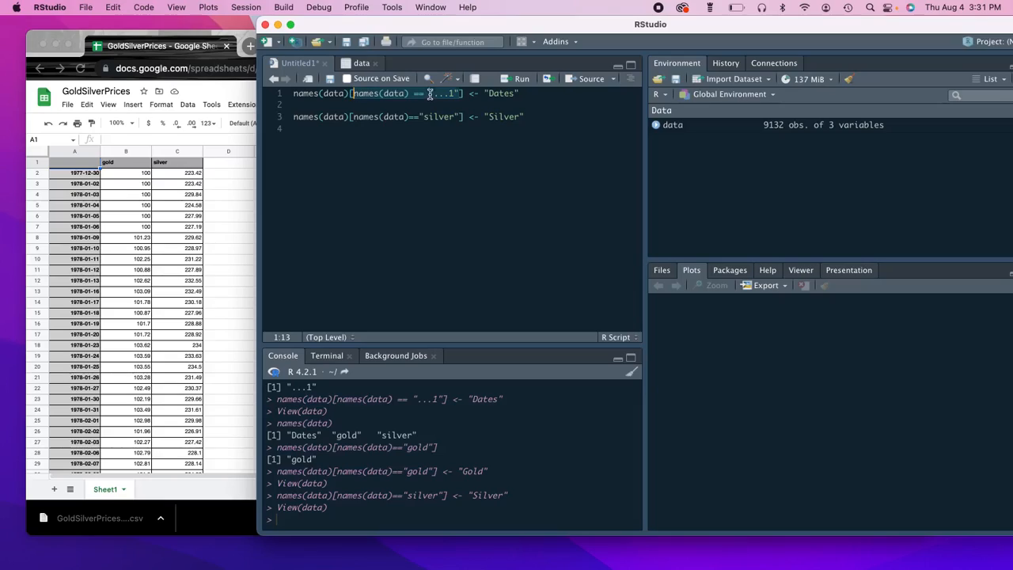